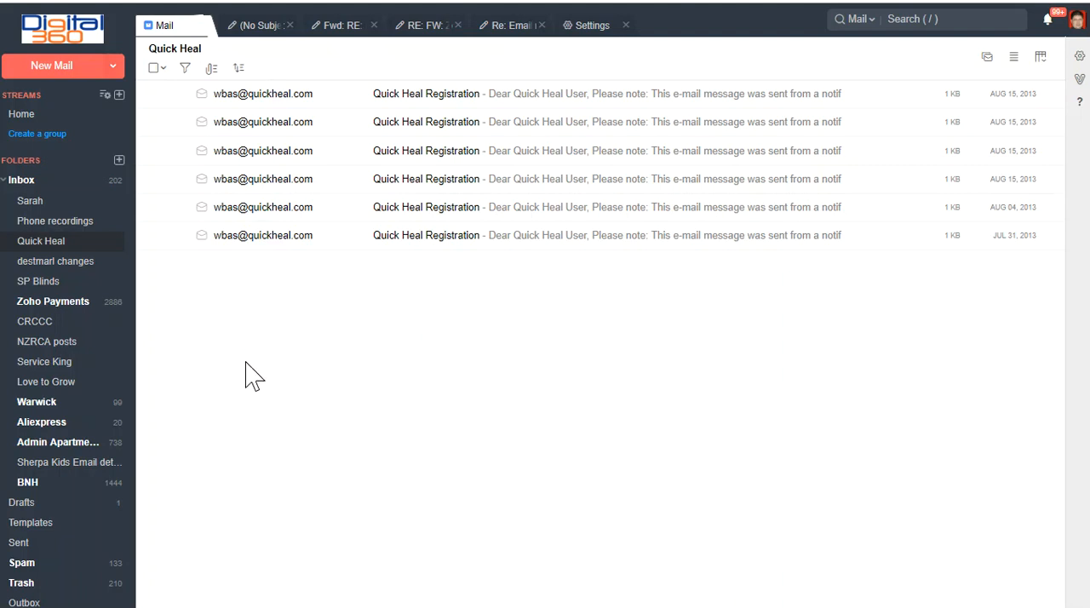
mouse_move(258, 345)
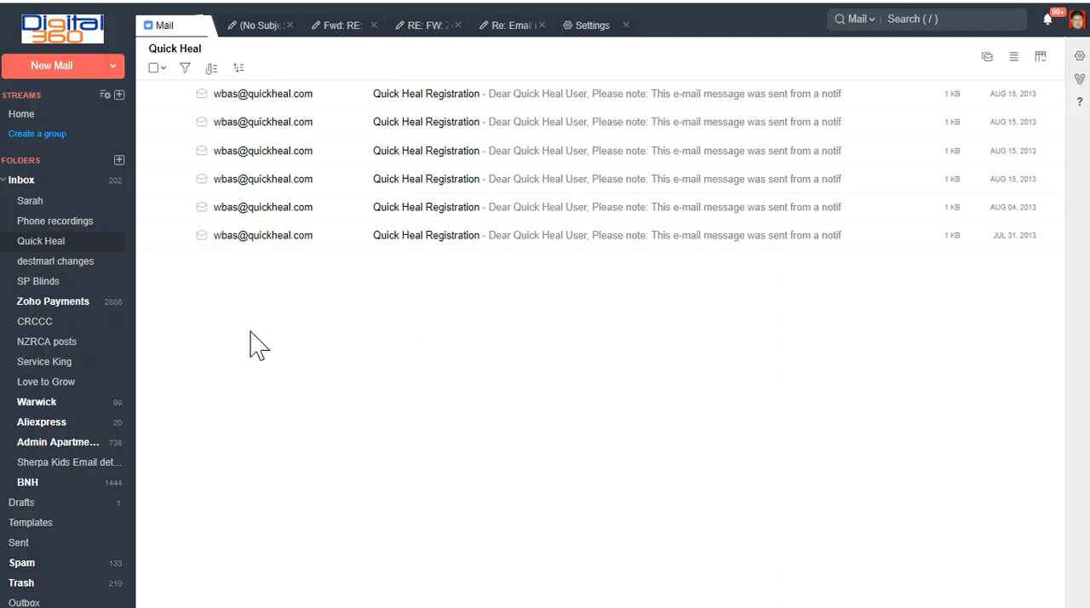
mouse_move(255, 341)
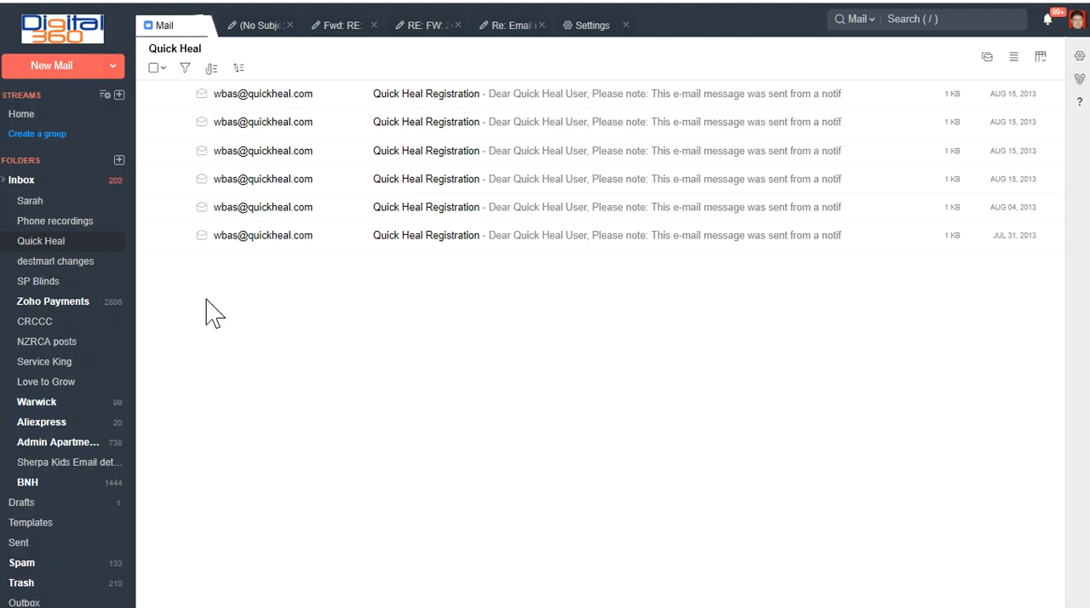
mouse_move(164, 189)
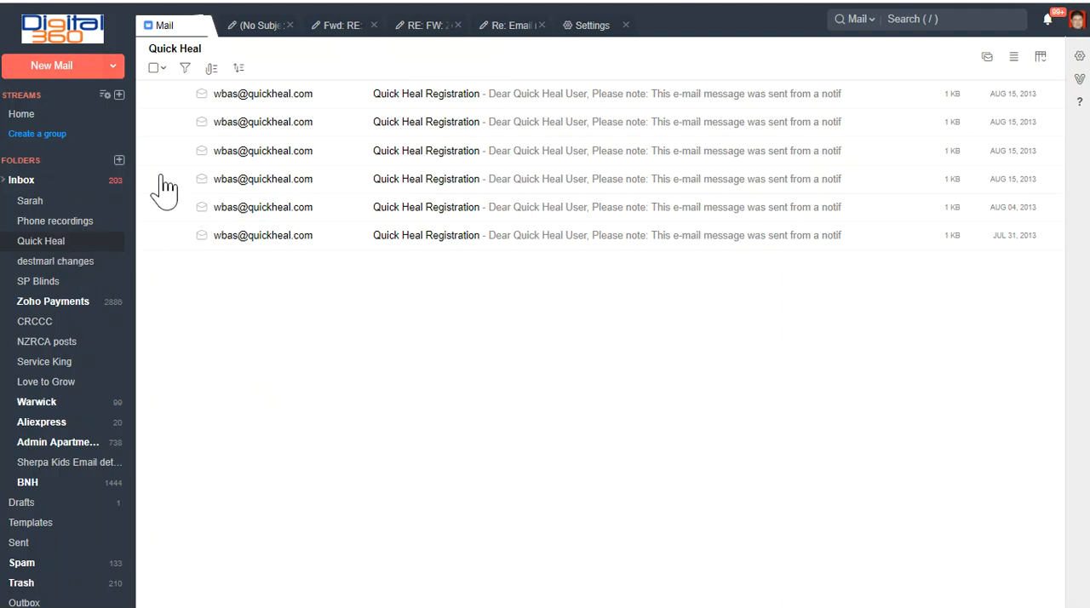
mouse_move(364, 146)
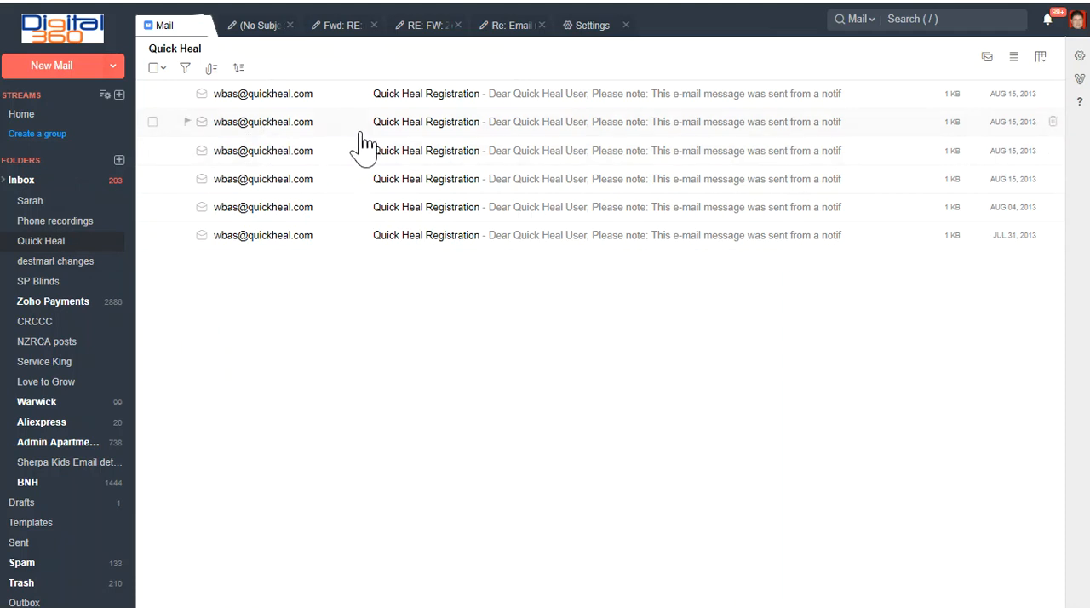
mouse_move(246, 179)
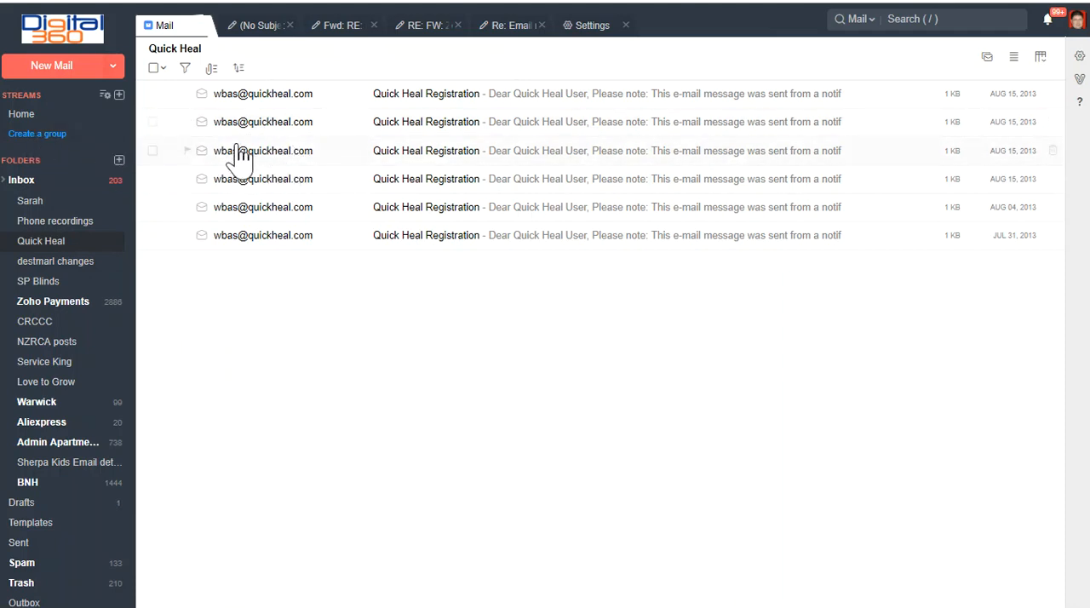
mouse_move(335, 330)
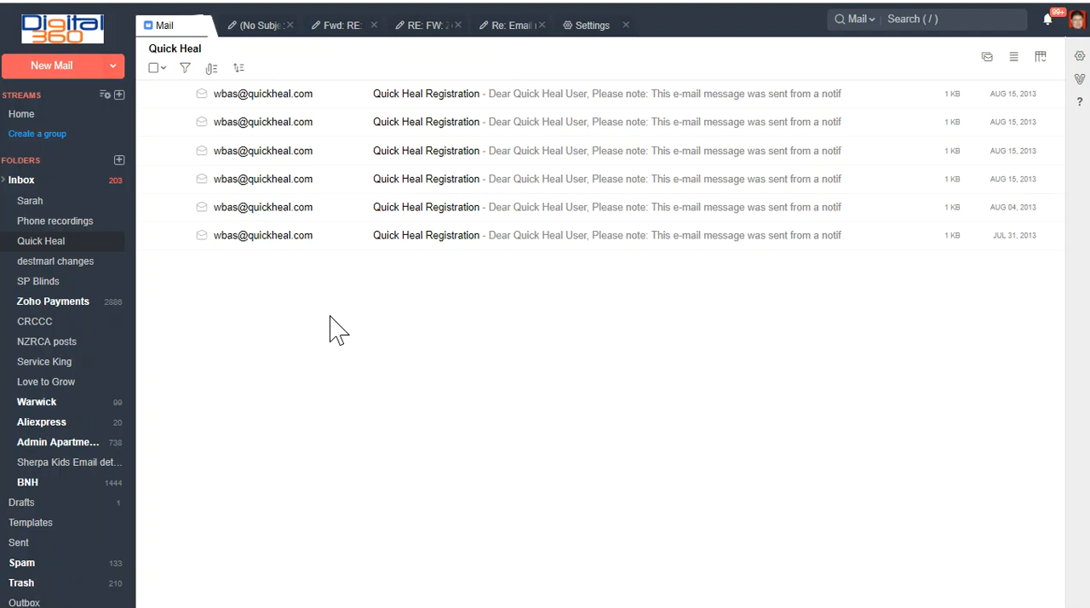
mouse_move(218, 115)
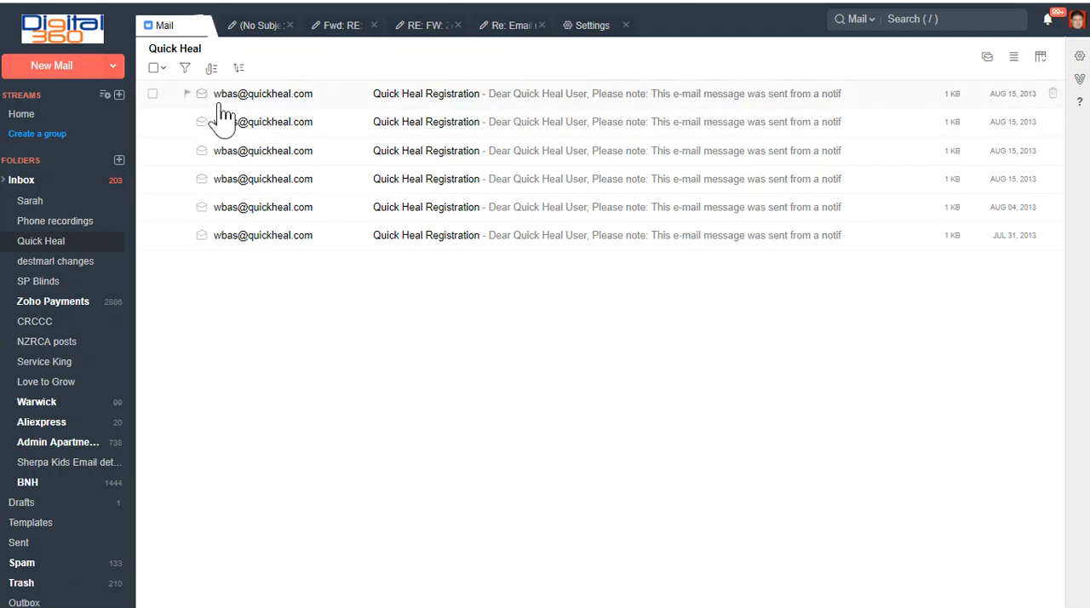
mouse_move(204, 126)
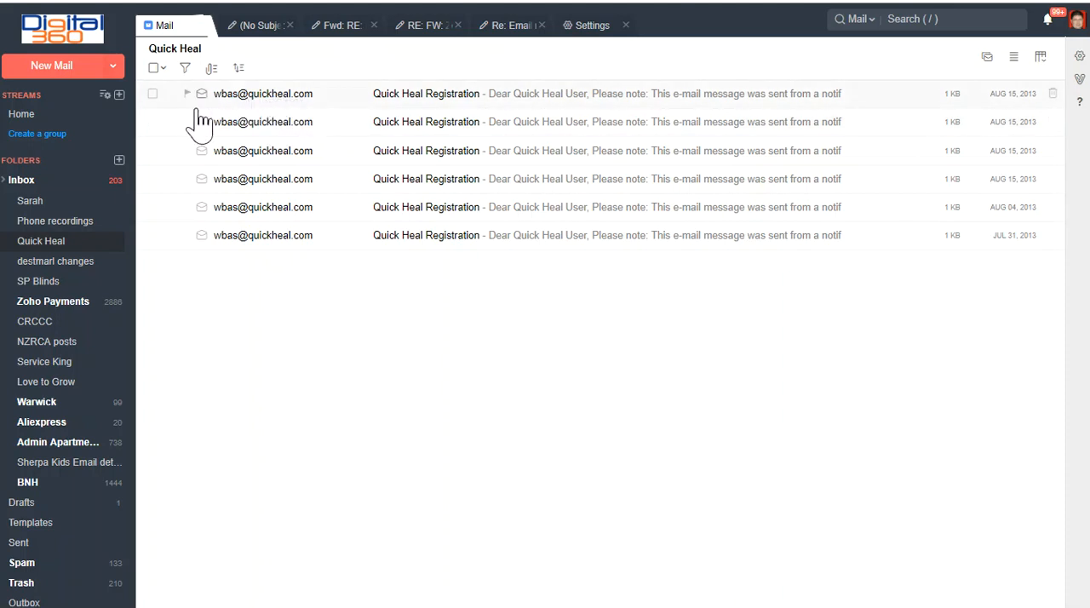
mouse_move(251, 103)
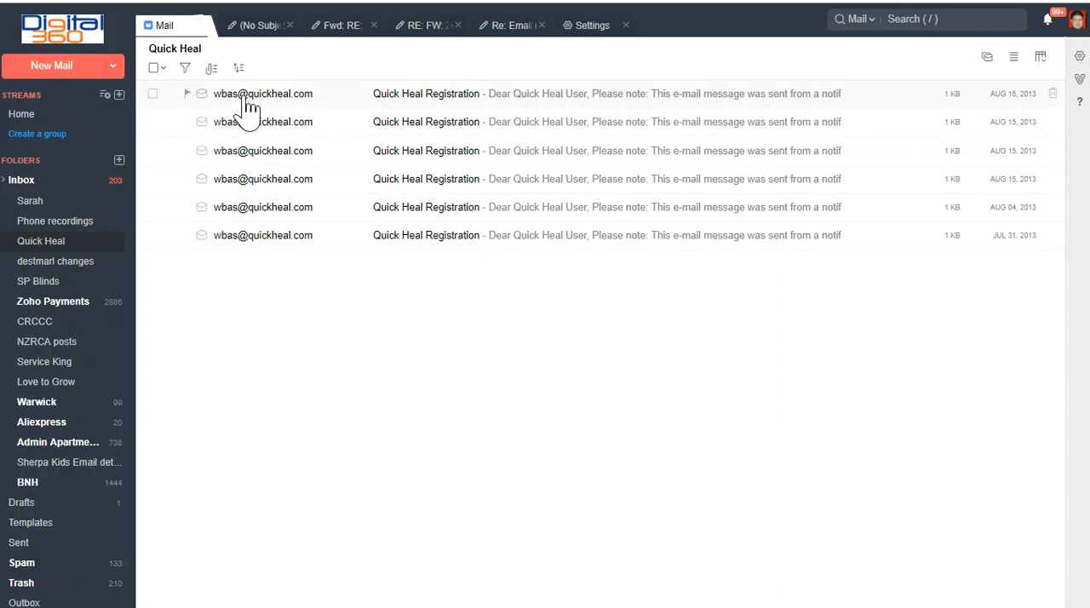
mouse_move(294, 107)
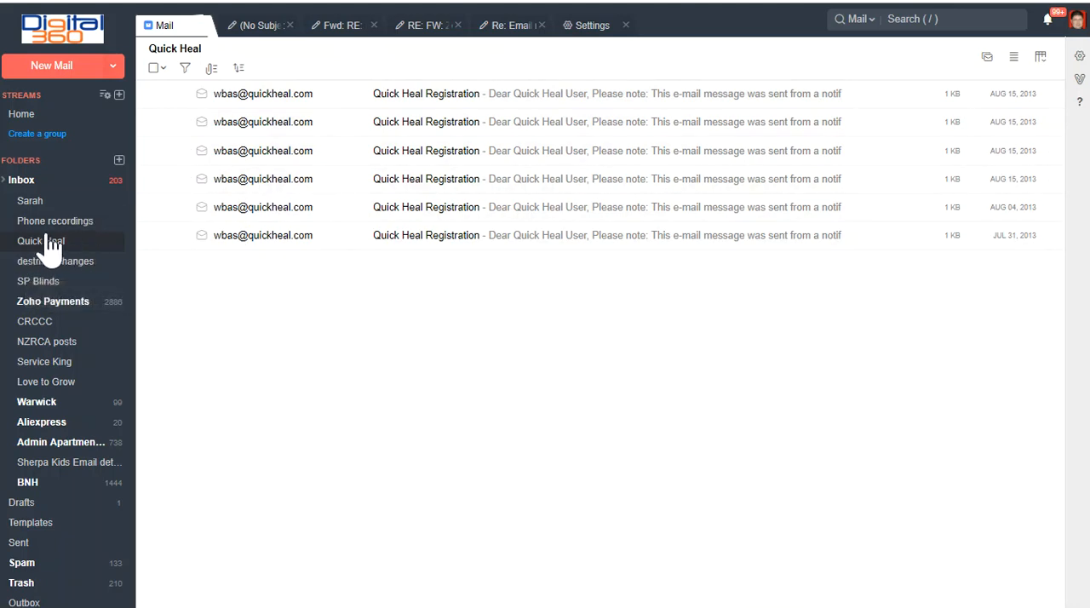
mouse_move(304, 297)
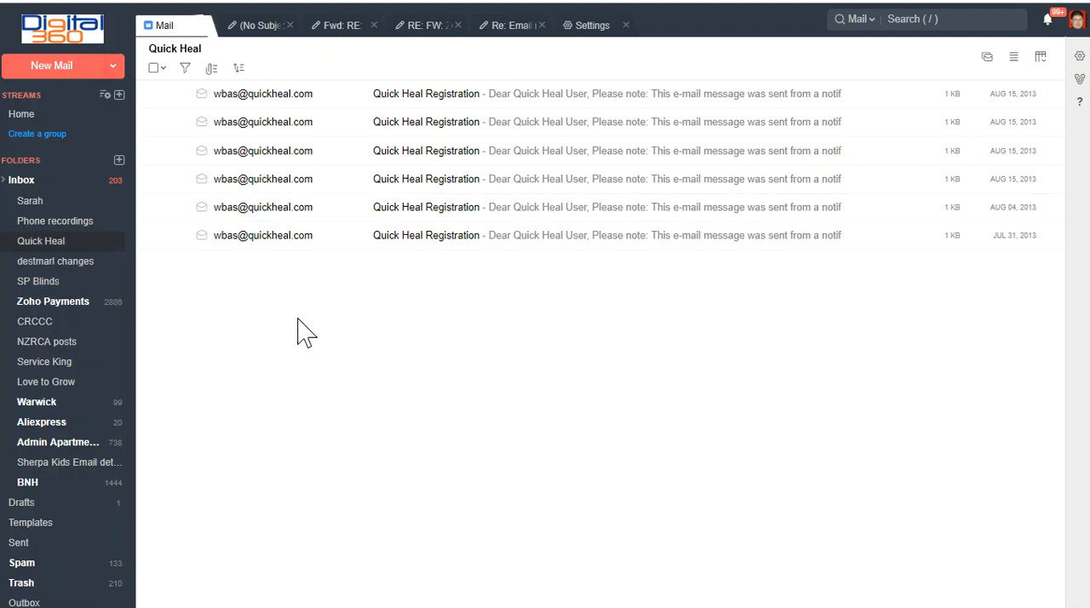
mouse_move(292, 323)
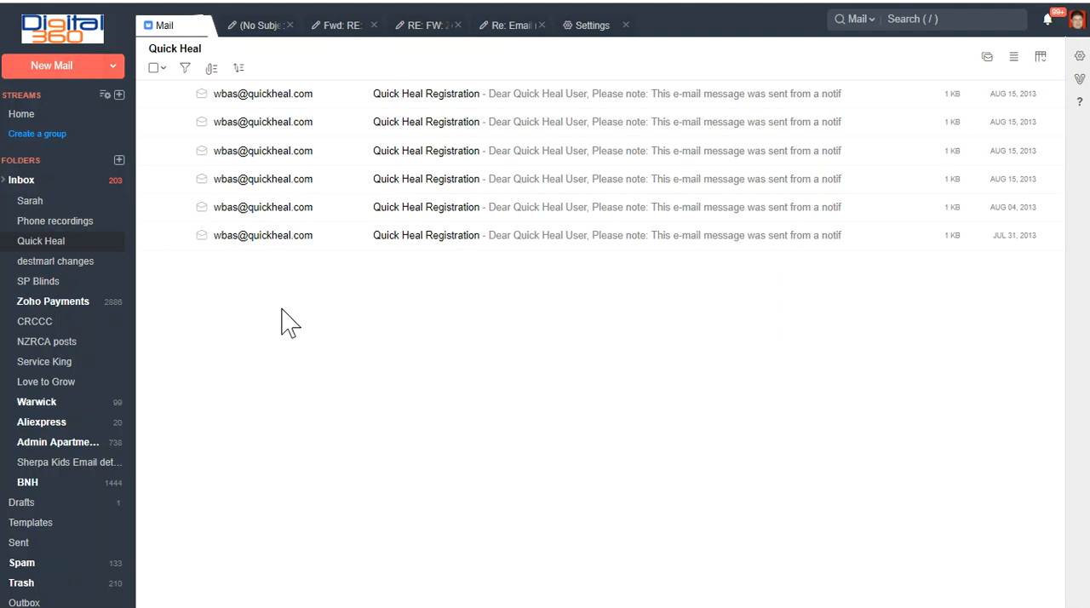
mouse_move(68, 362)
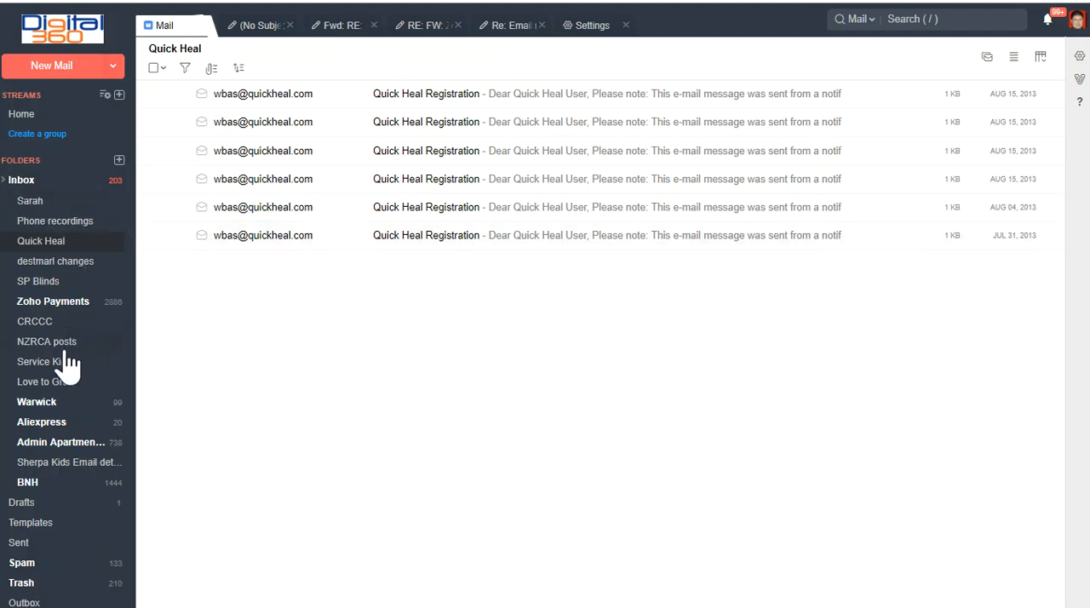
mouse_move(349, 98)
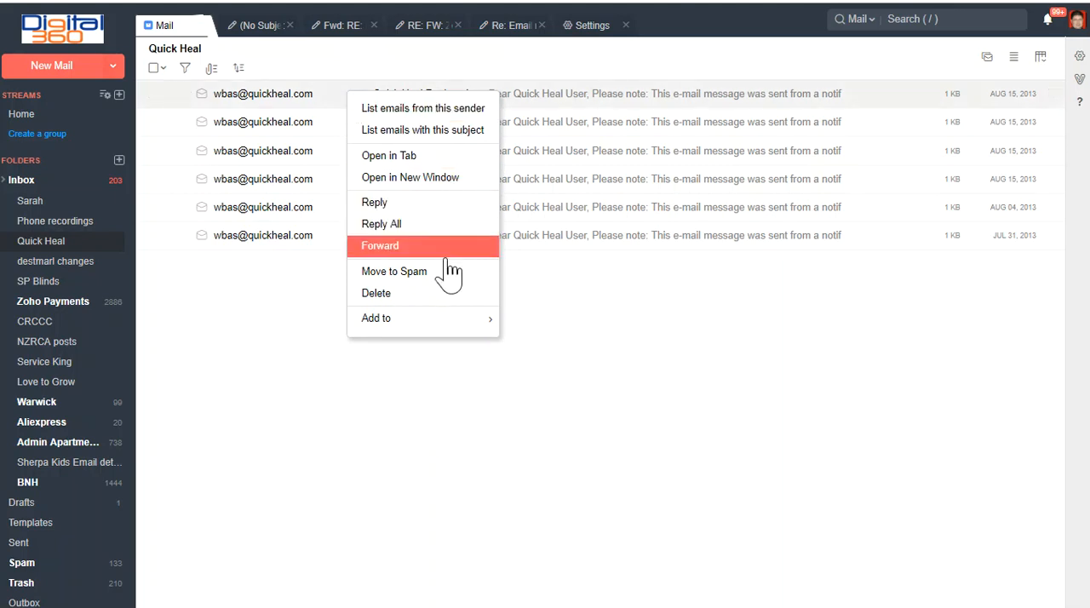
mouse_move(376, 318)
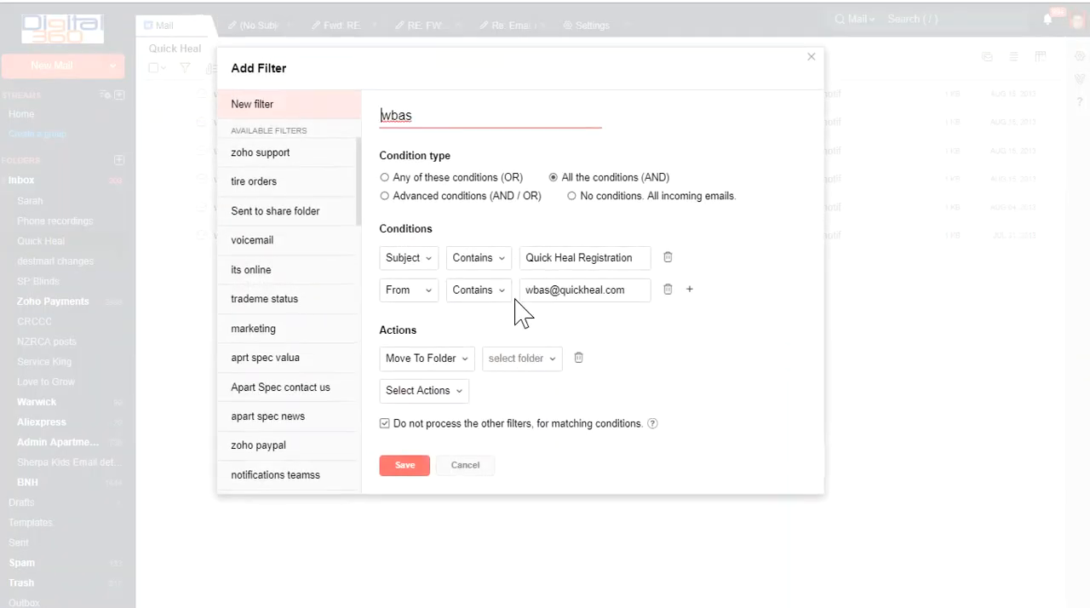
mouse_move(486, 226)
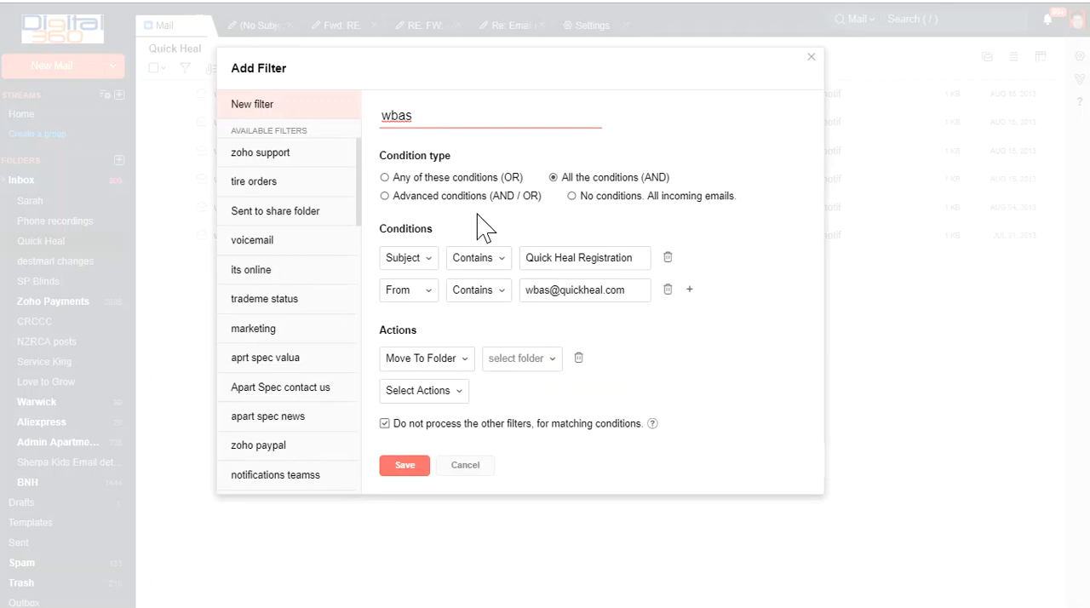
mouse_move(465, 465)
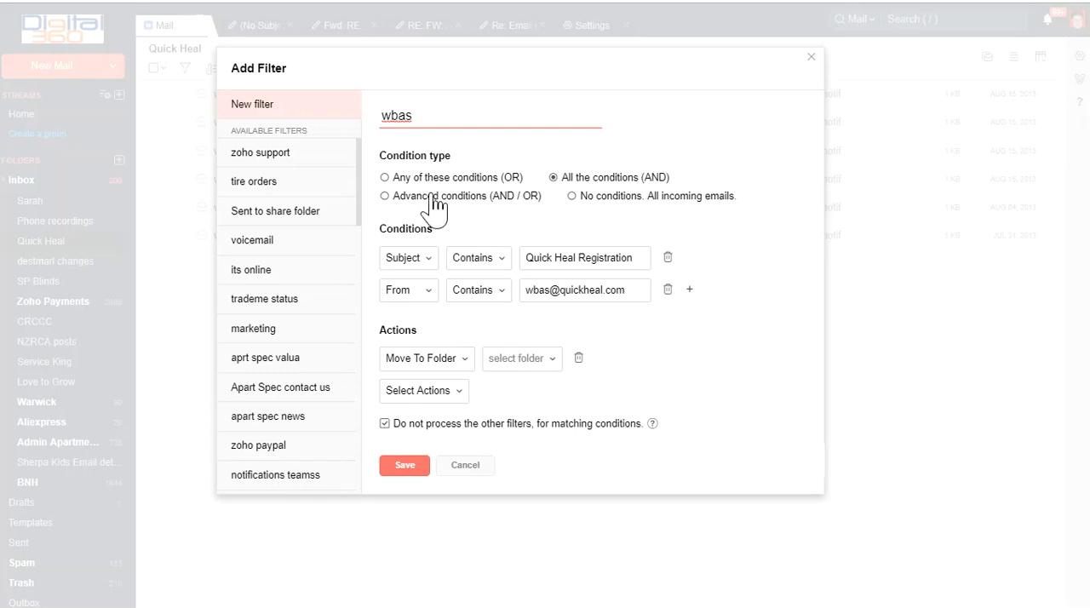
mouse_move(528, 184)
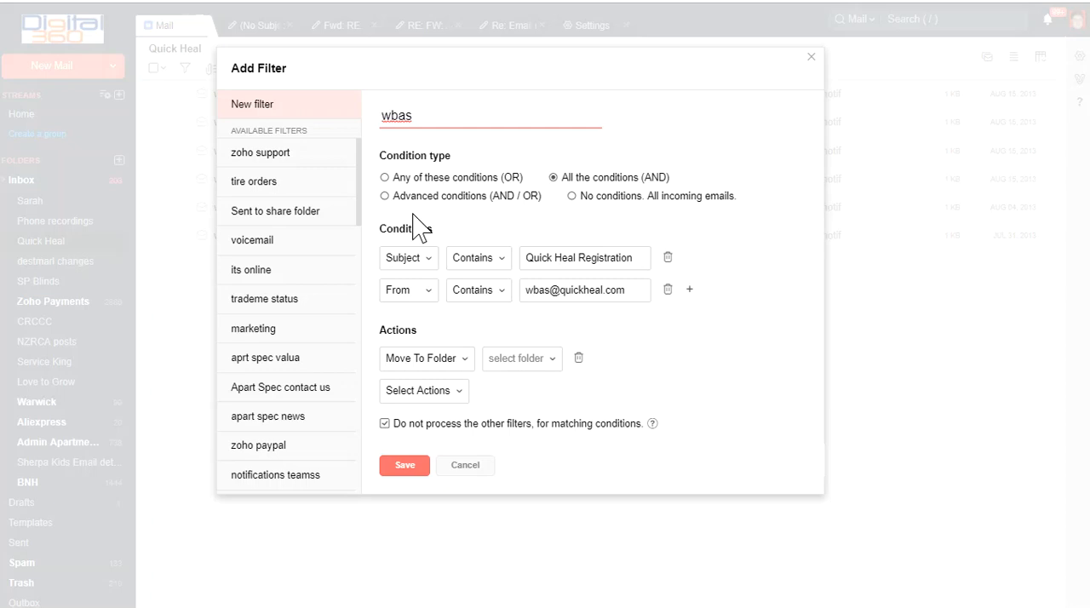
mouse_move(358, 189)
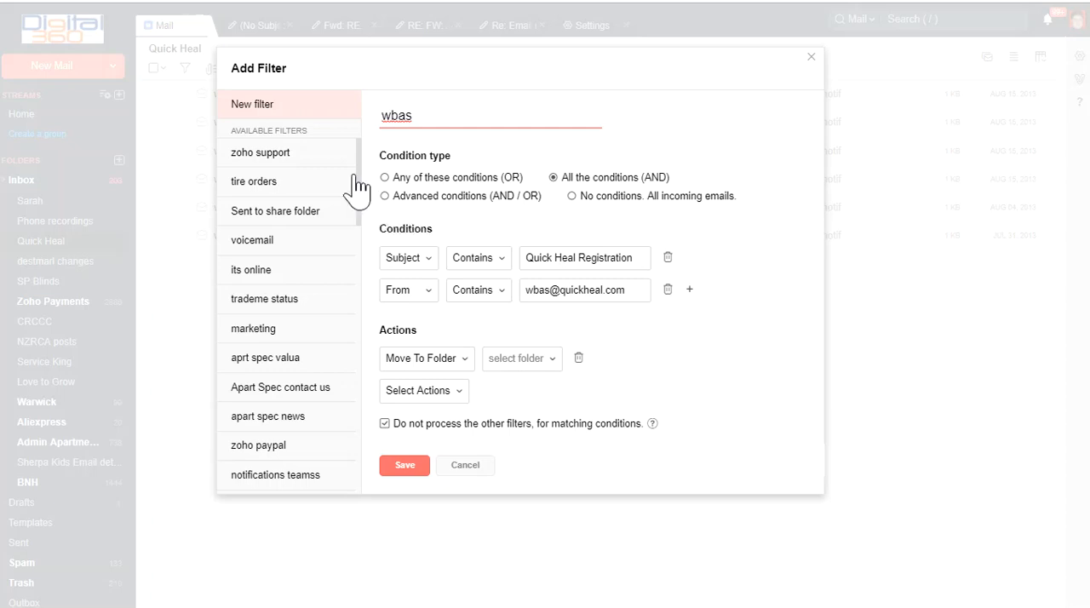
mouse_move(745, 217)
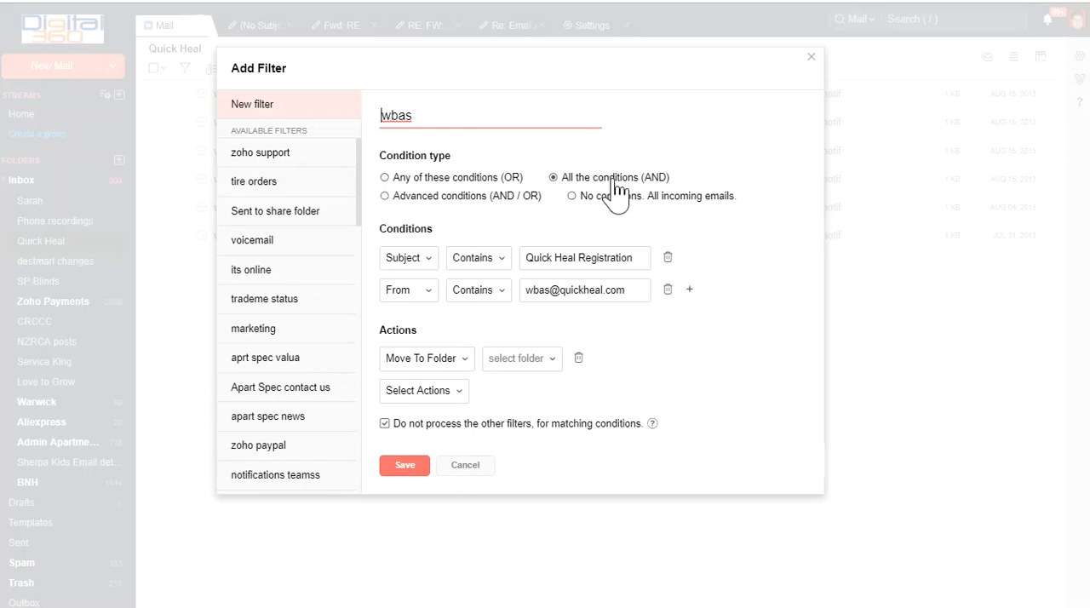
mouse_move(435, 281)
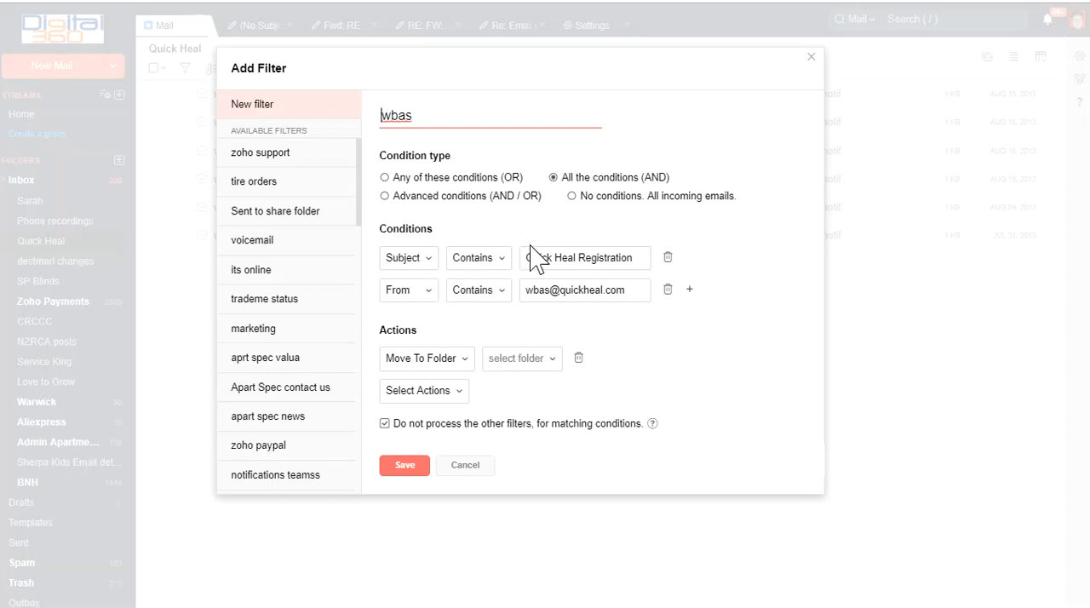
mouse_move(434, 281)
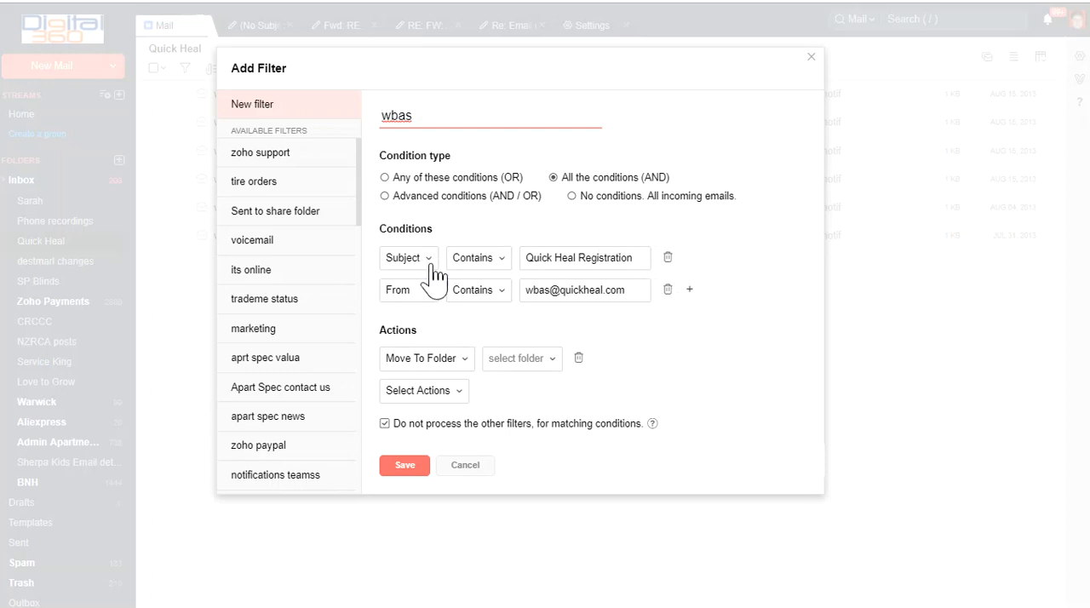
mouse_move(522, 289)
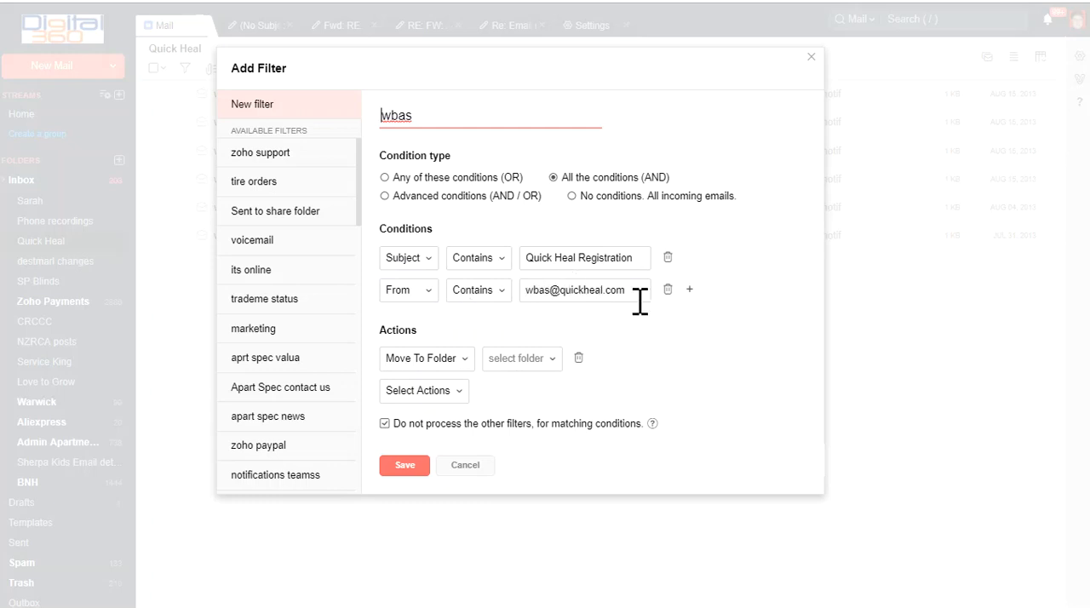
mouse_move(426, 358)
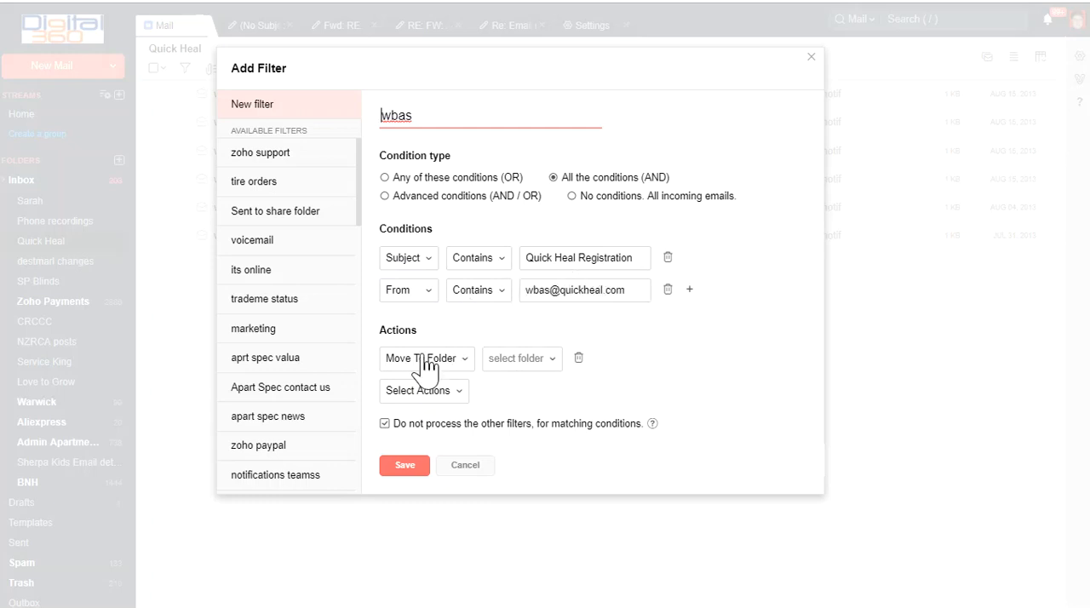
mouse_move(609, 281)
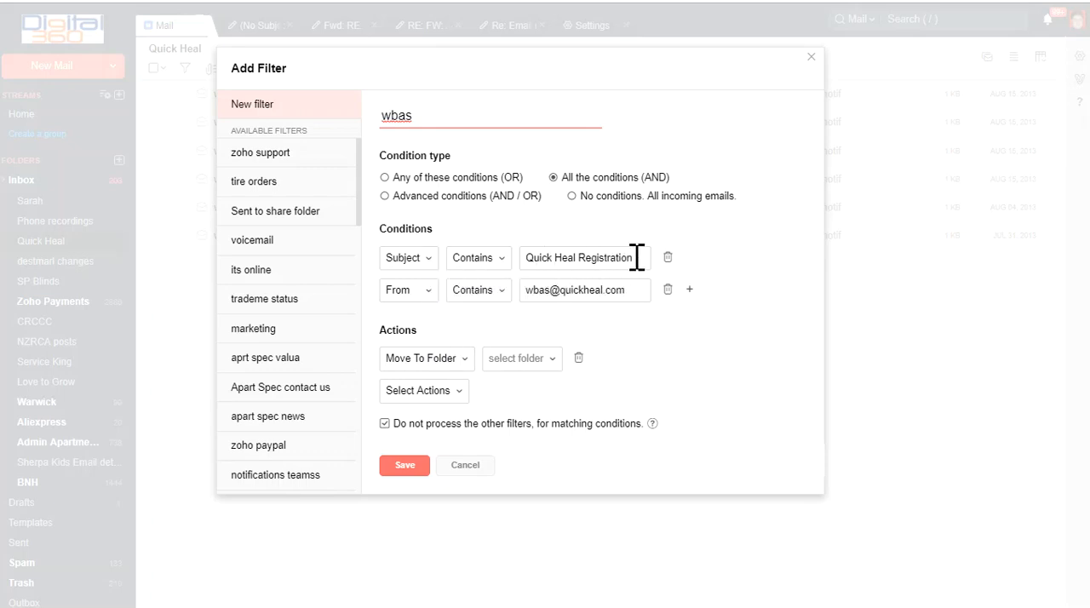
click(667, 257)
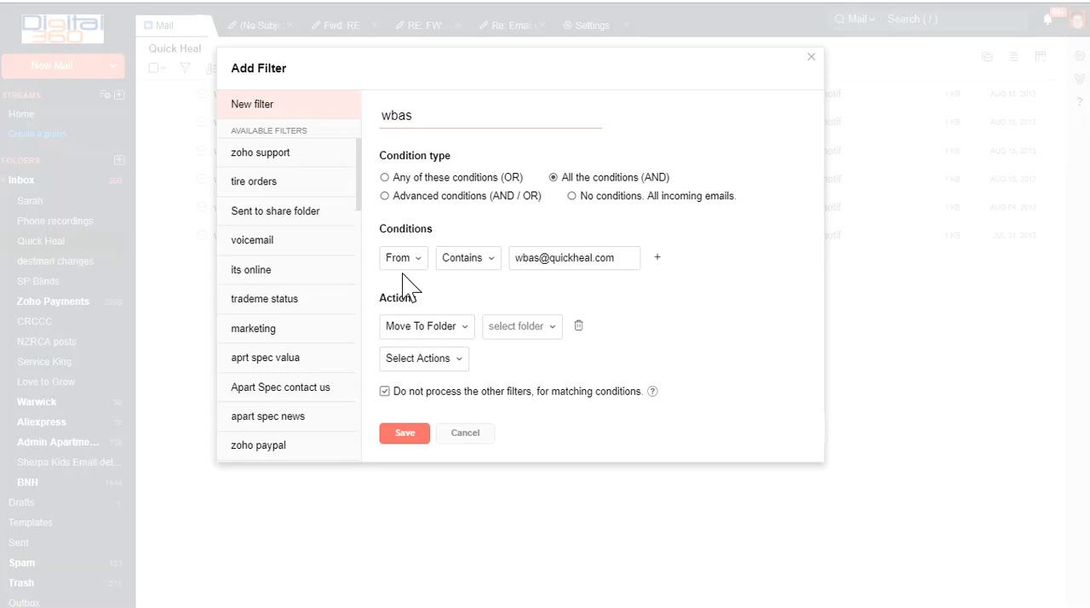
mouse_move(397, 288)
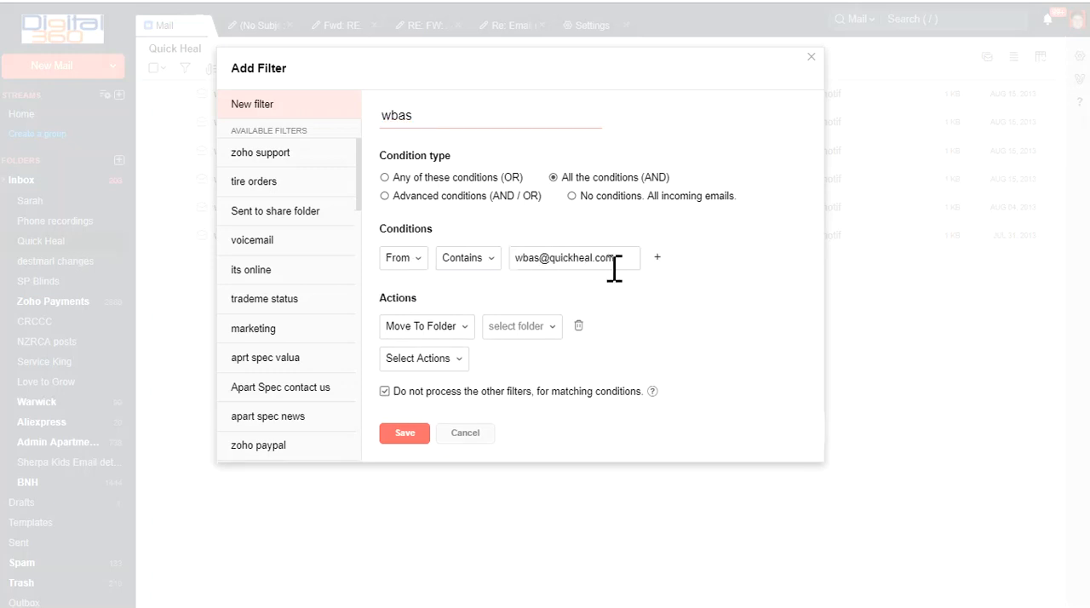
mouse_move(657, 257)
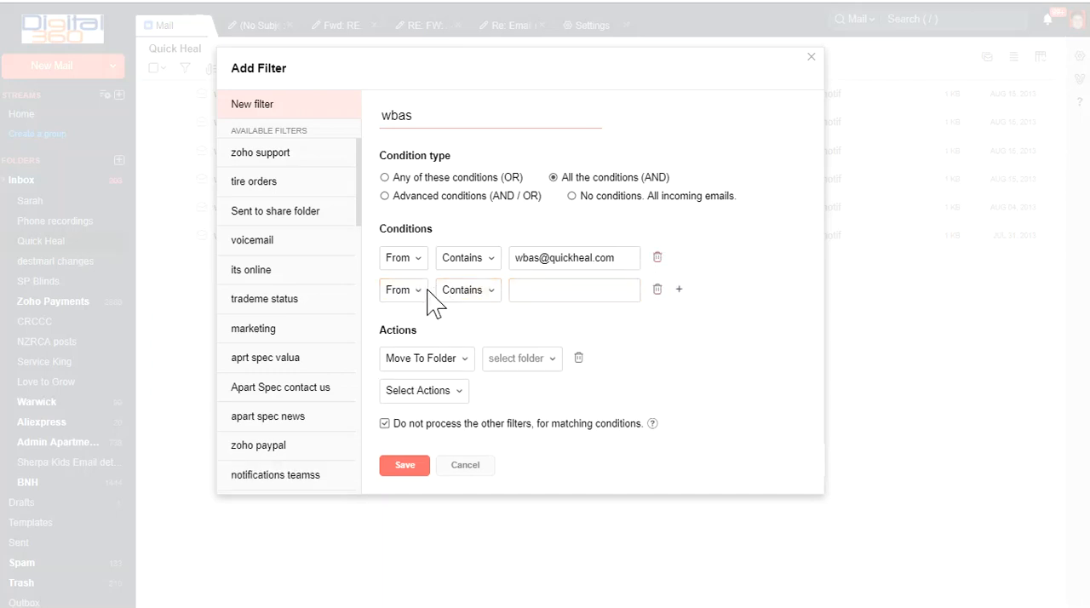
click(397, 289)
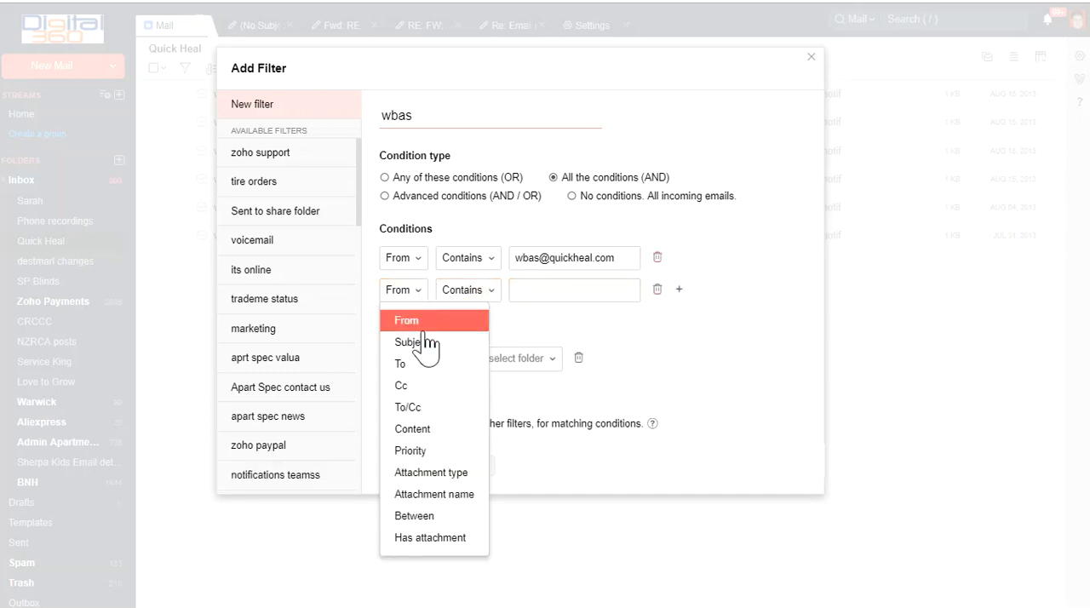
mouse_move(413, 428)
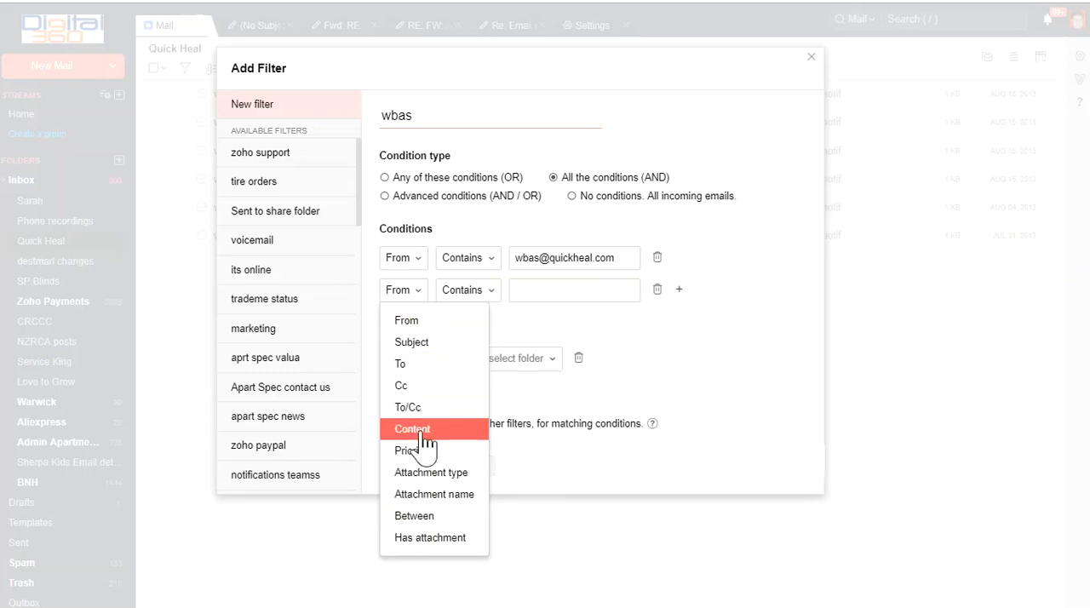
mouse_move(703, 407)
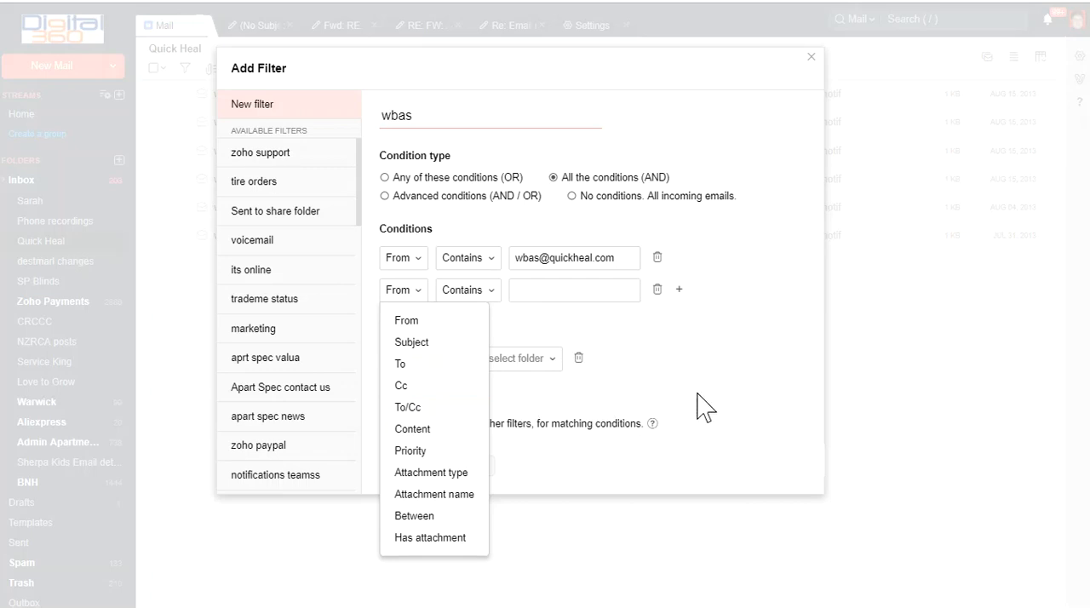
mouse_move(434, 494)
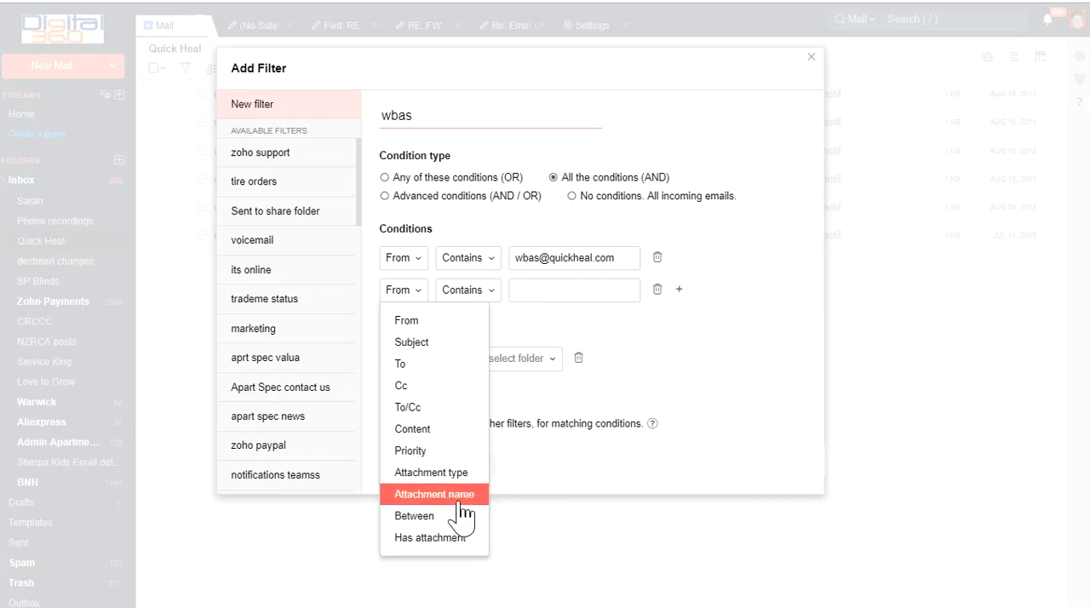
mouse_move(736, 330)
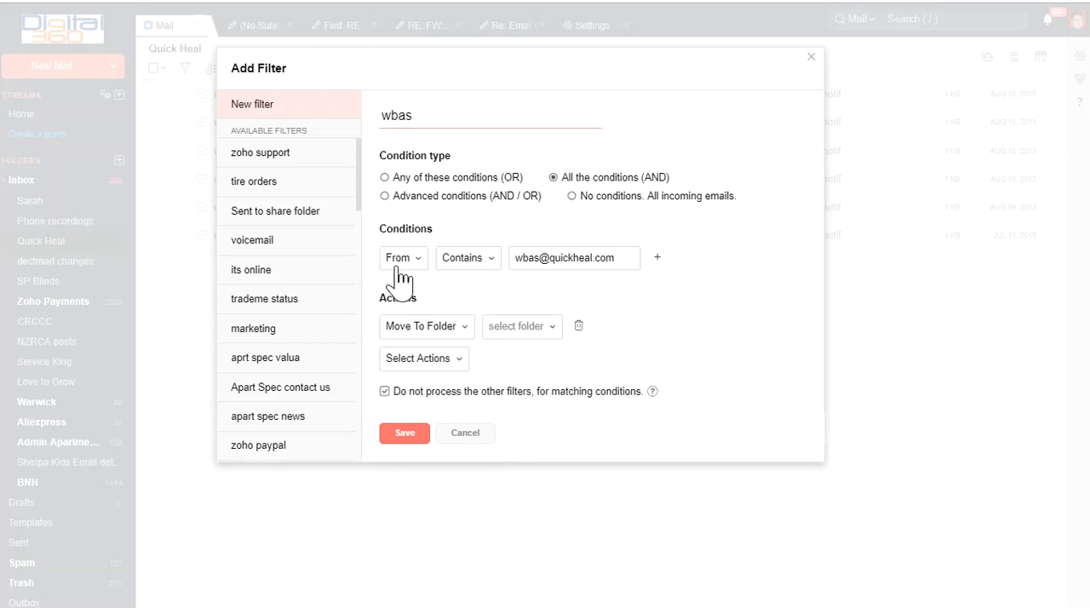
mouse_move(409, 345)
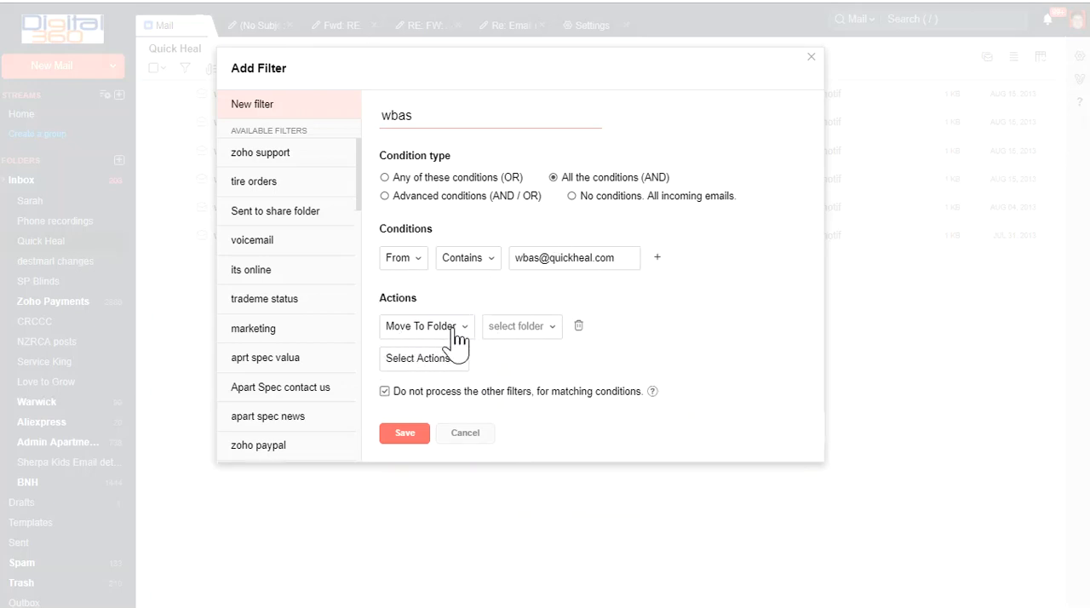
click(522, 325)
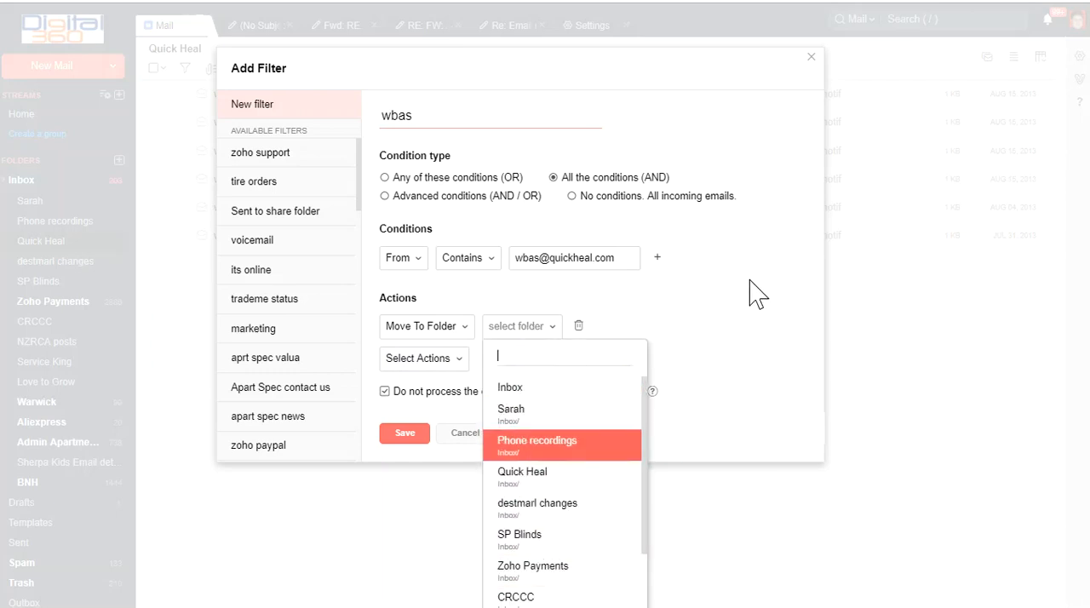
click(423, 358)
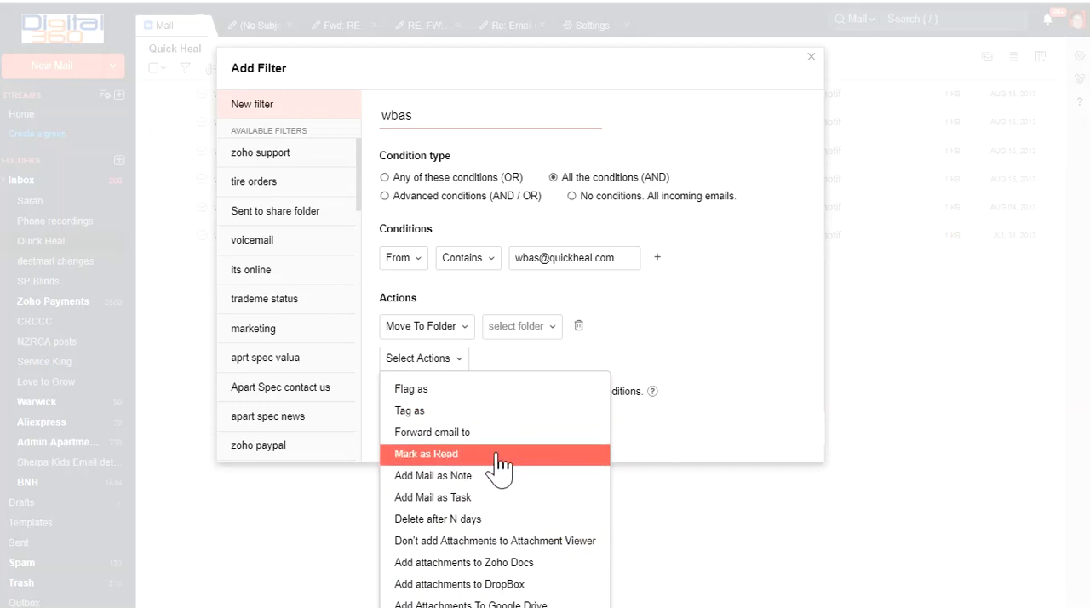
mouse_move(511, 443)
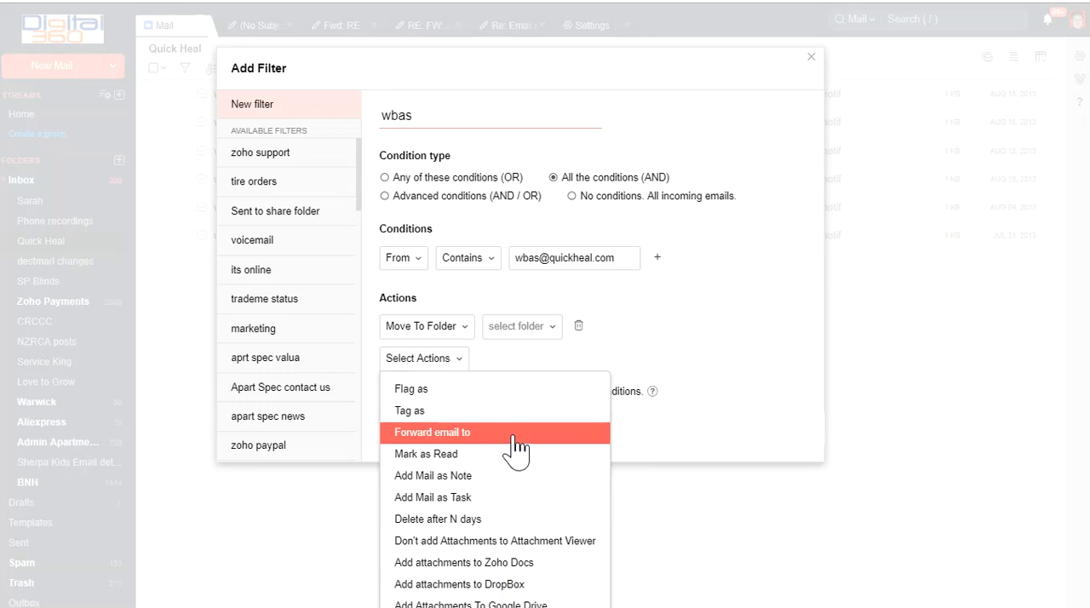
mouse_move(627, 407)
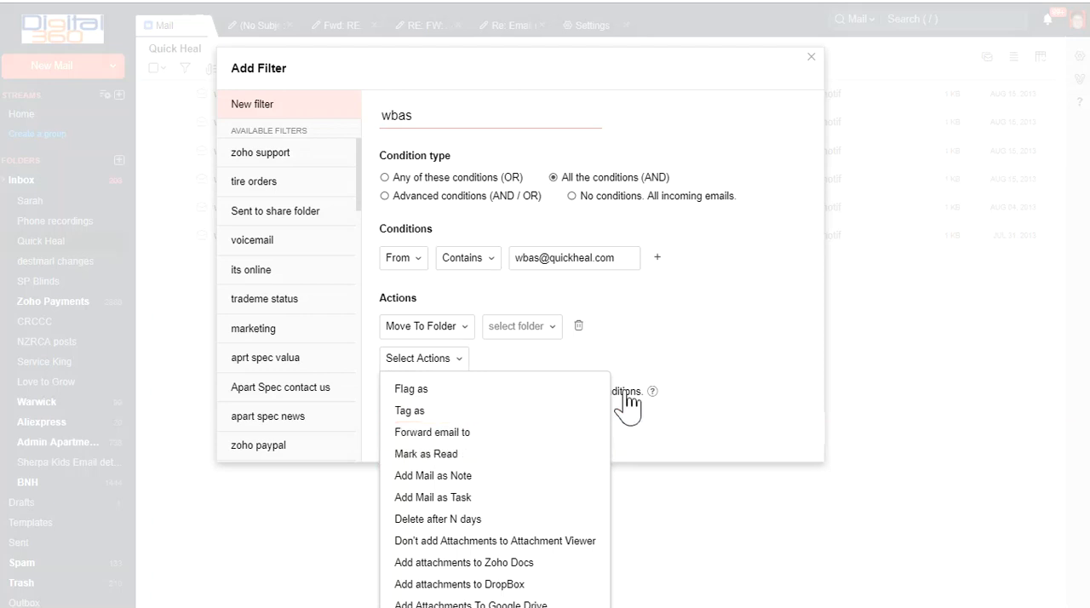
click(749, 280)
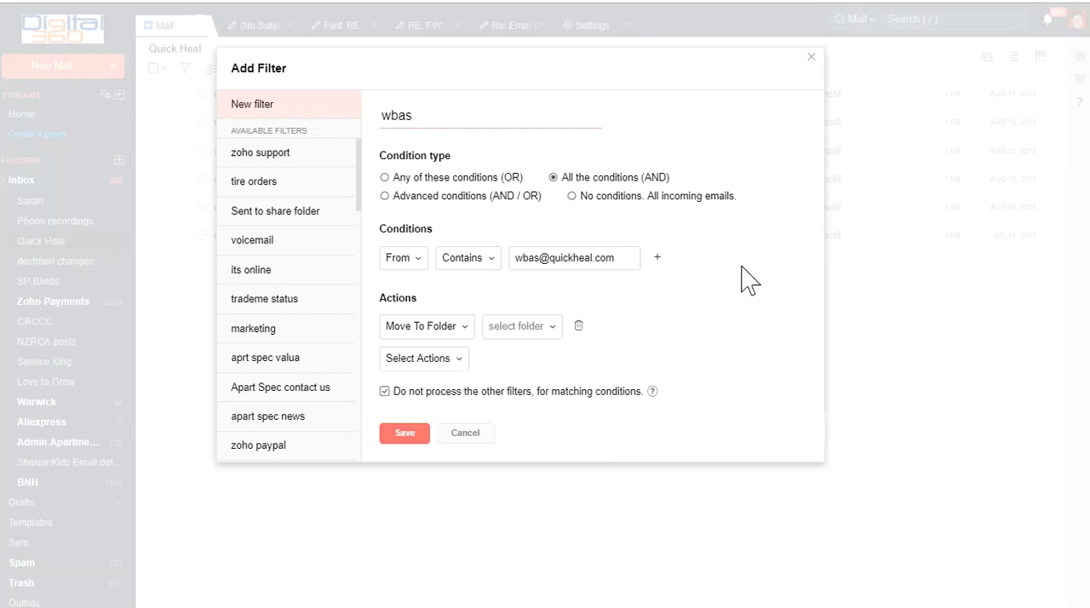
mouse_move(737, 315)
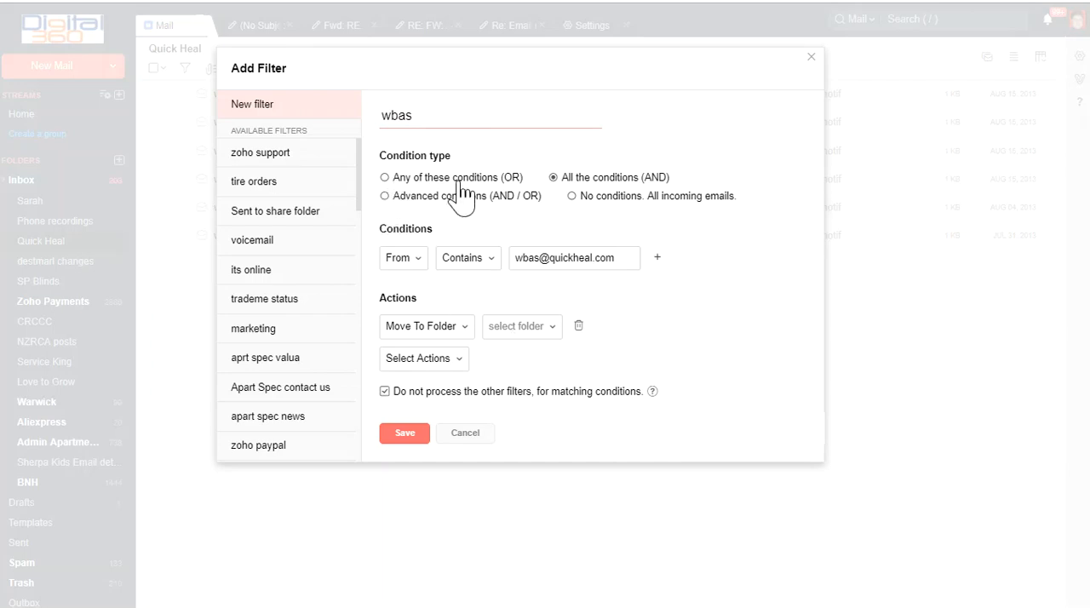
mouse_move(391, 200)
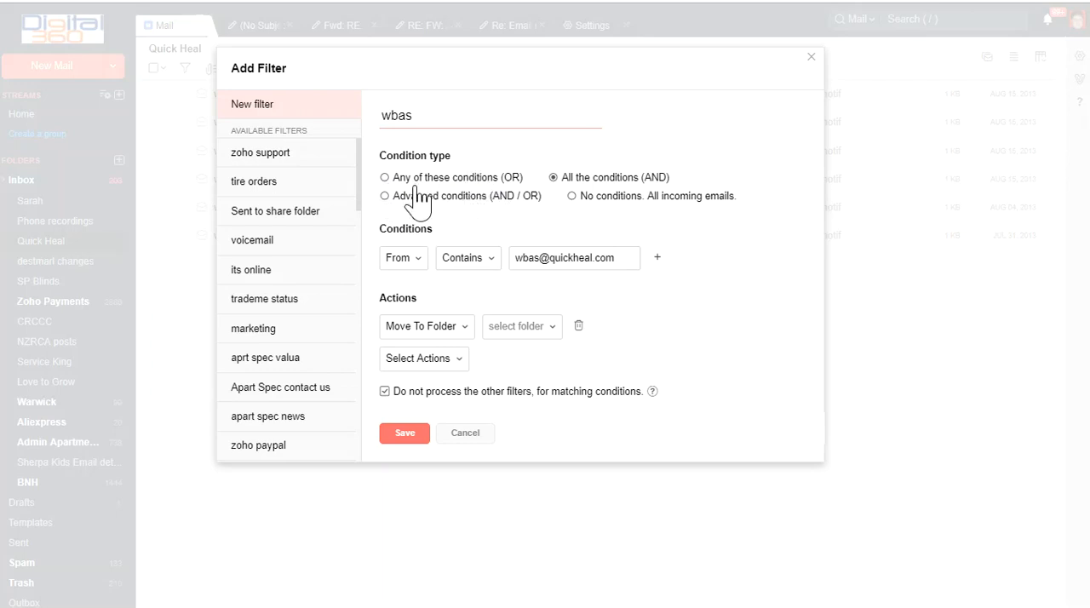
mouse_move(496, 200)
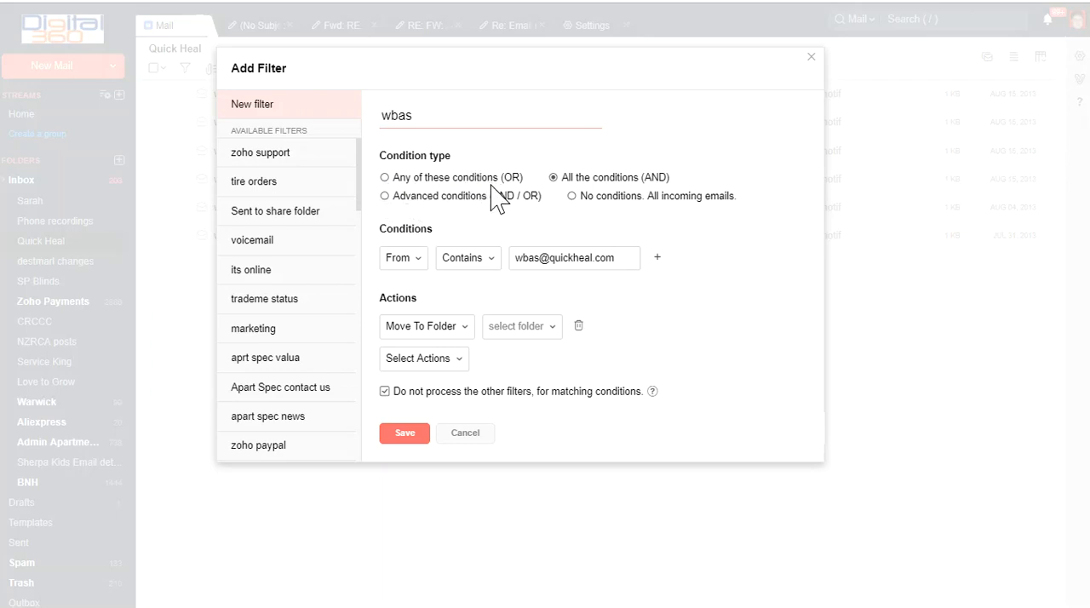
mouse_move(579, 205)
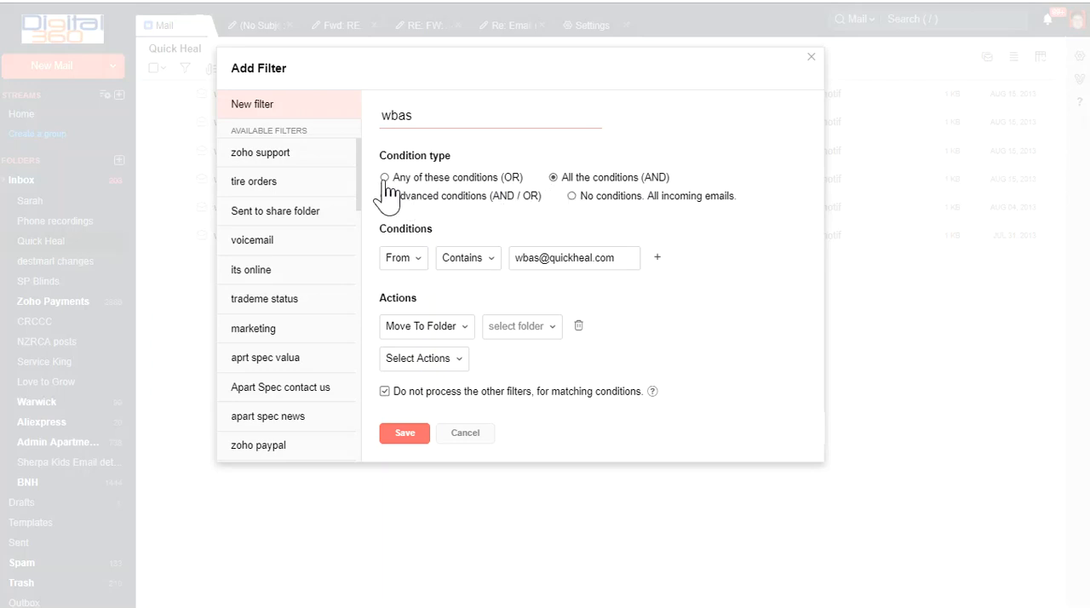
mouse_move(394, 200)
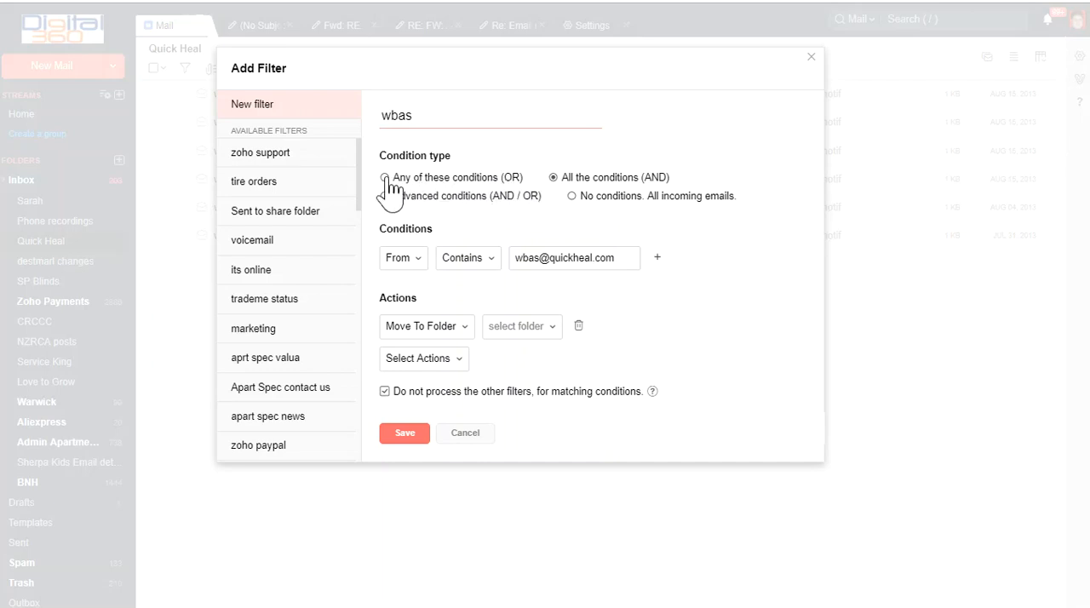
mouse_move(516, 217)
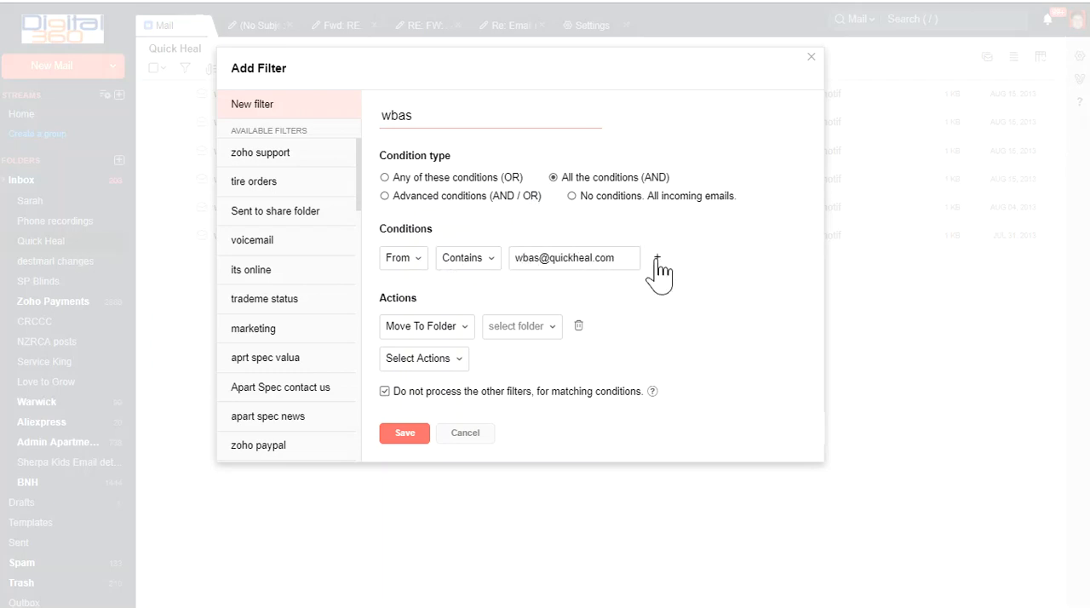
mouse_move(543, 279)
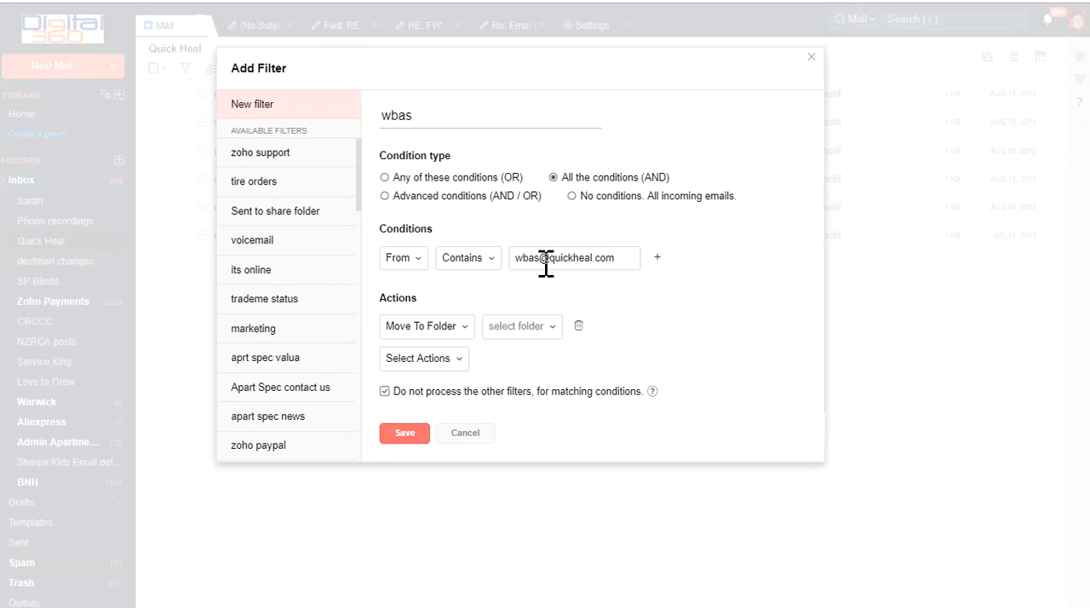
mouse_move(38, 392)
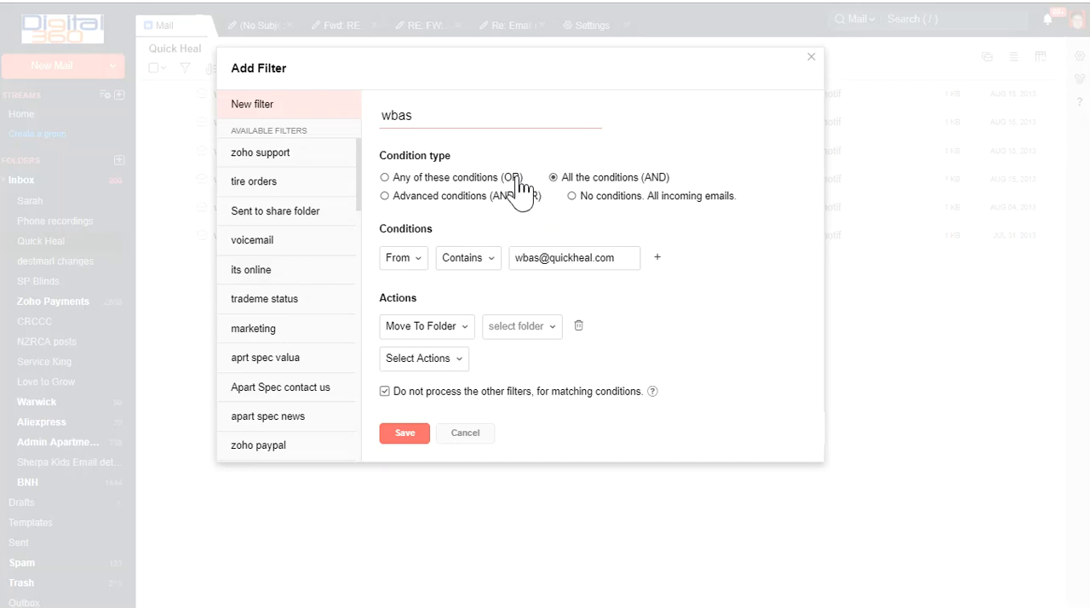
mouse_move(530, 252)
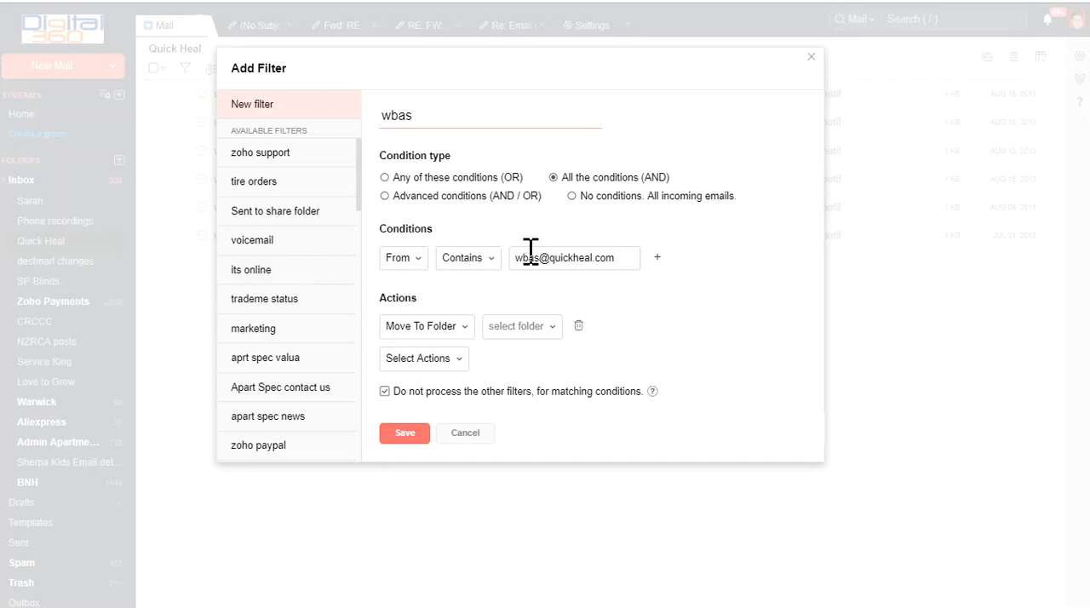
mouse_move(583, 258)
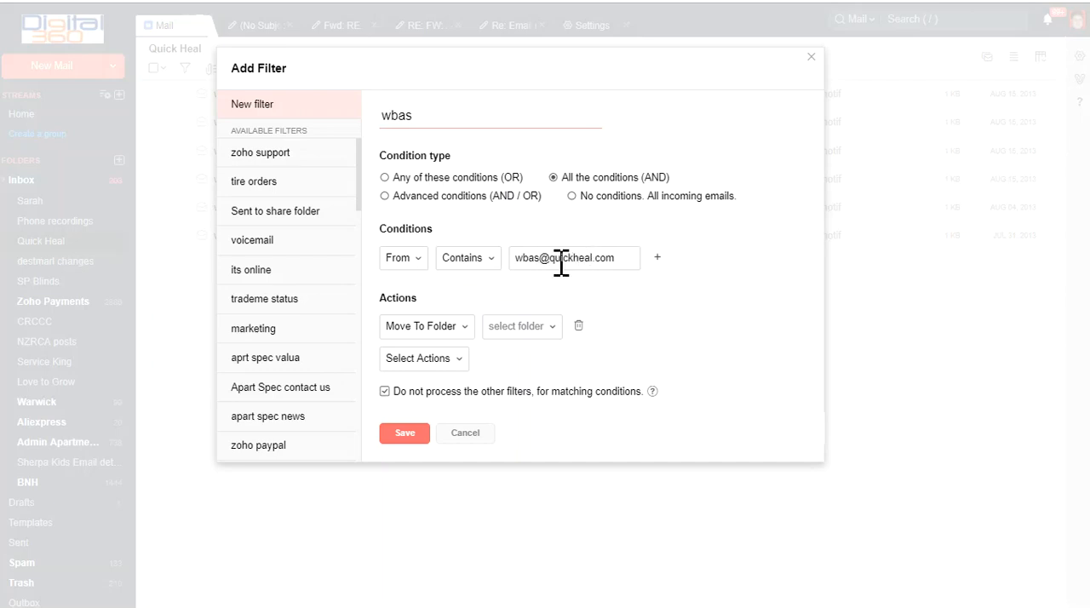
mouse_move(511, 324)
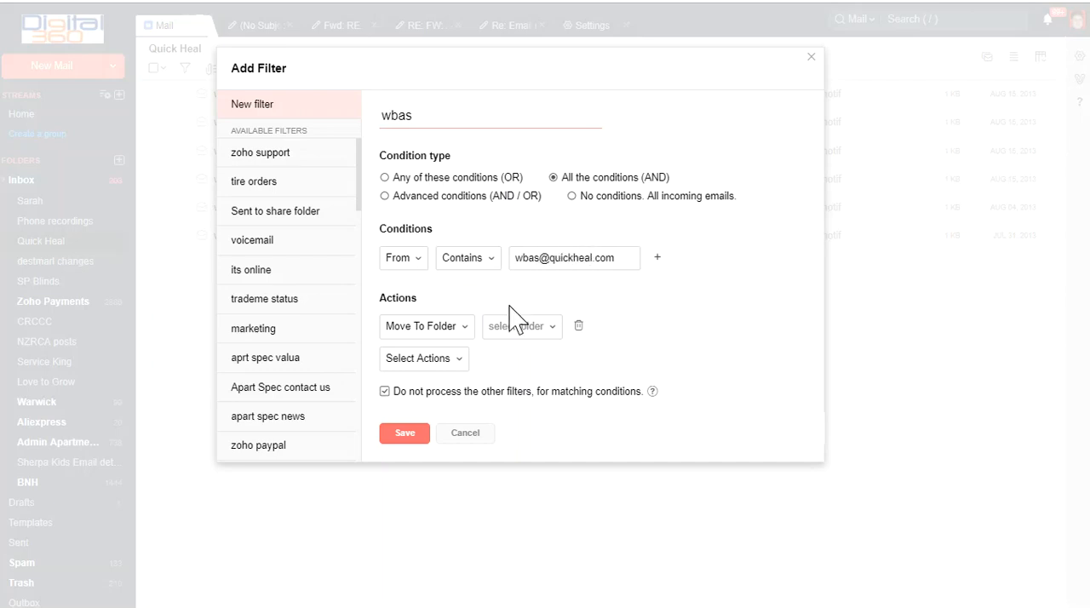
mouse_move(618, 217)
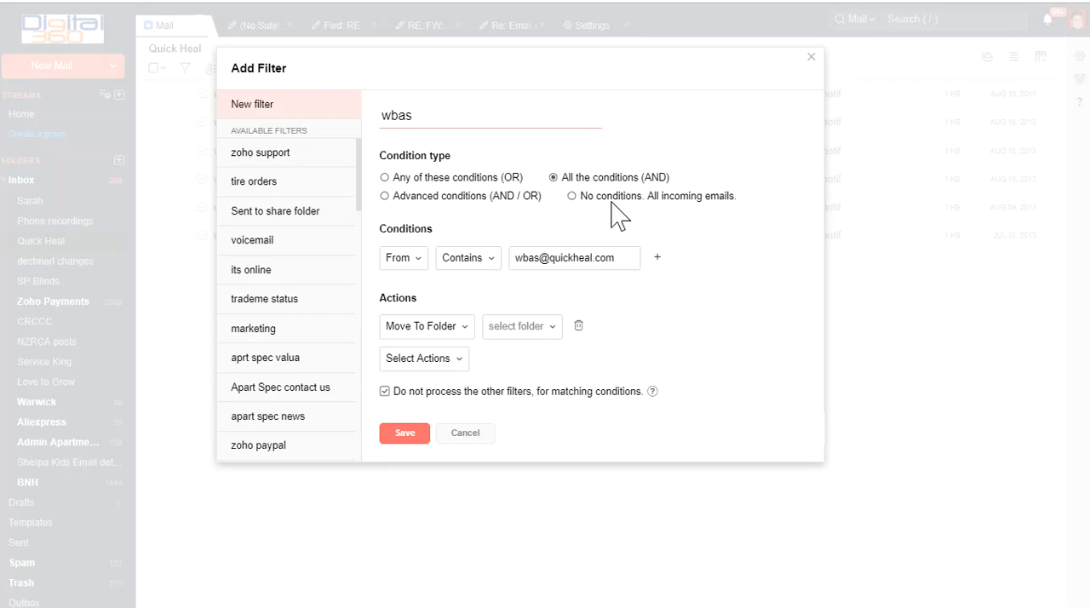
mouse_move(662, 196)
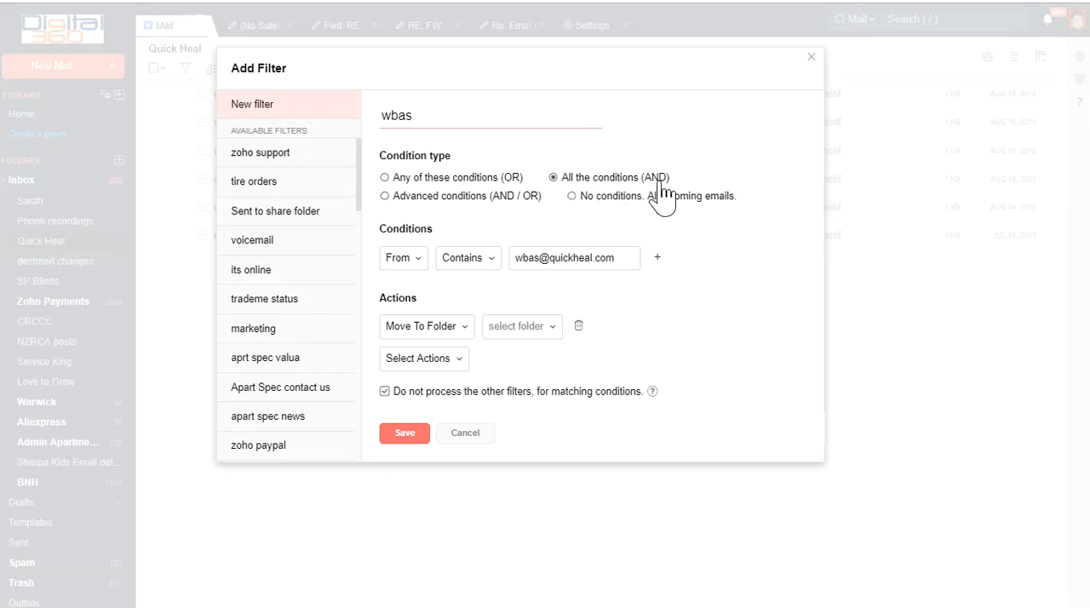
mouse_move(562, 194)
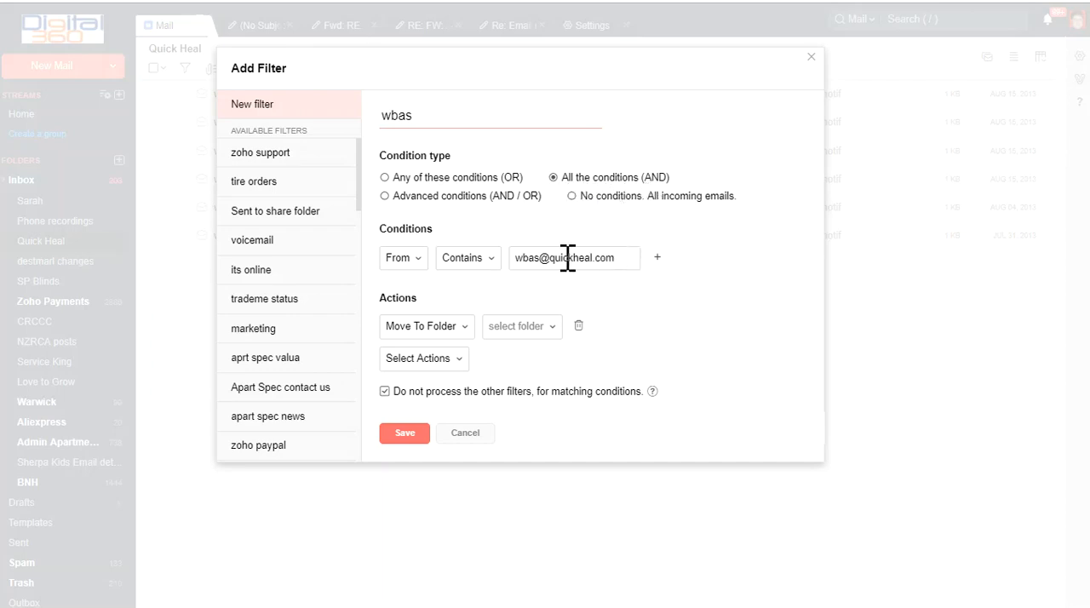
mouse_move(612, 309)
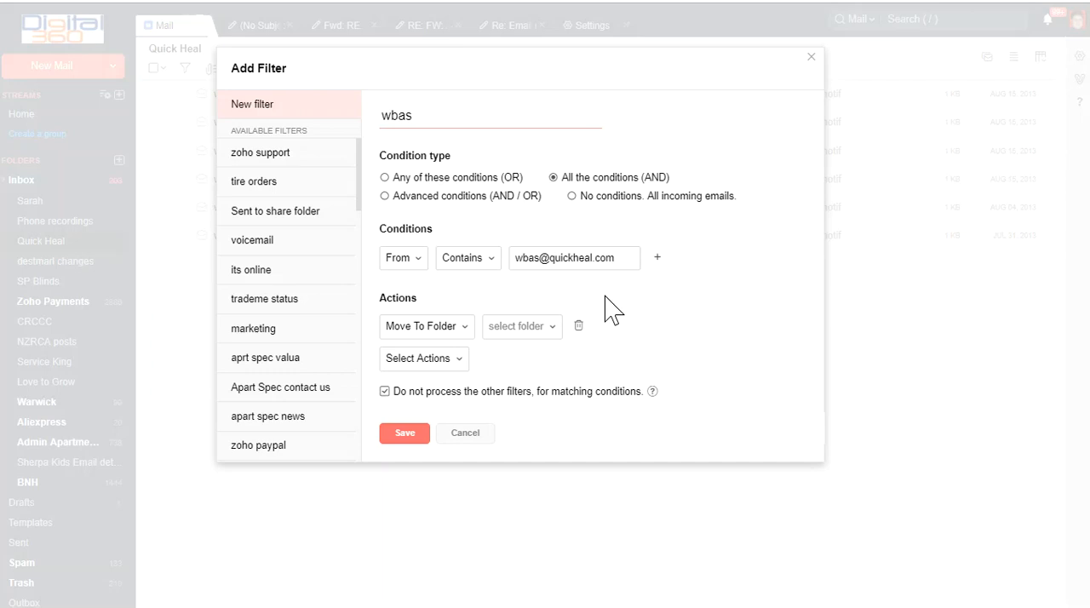
mouse_move(557, 247)
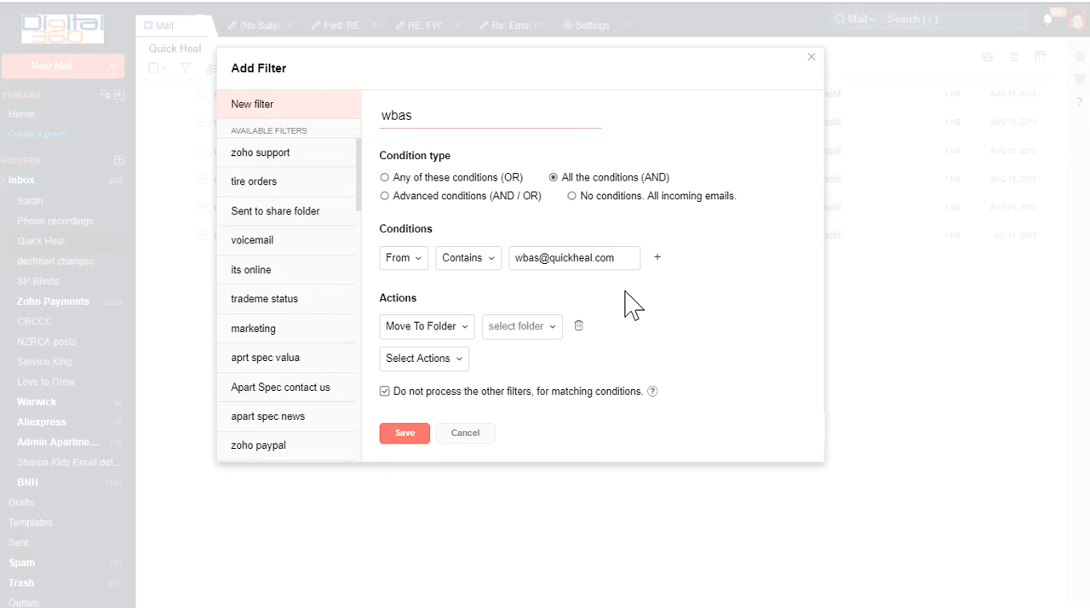
mouse_move(622, 307)
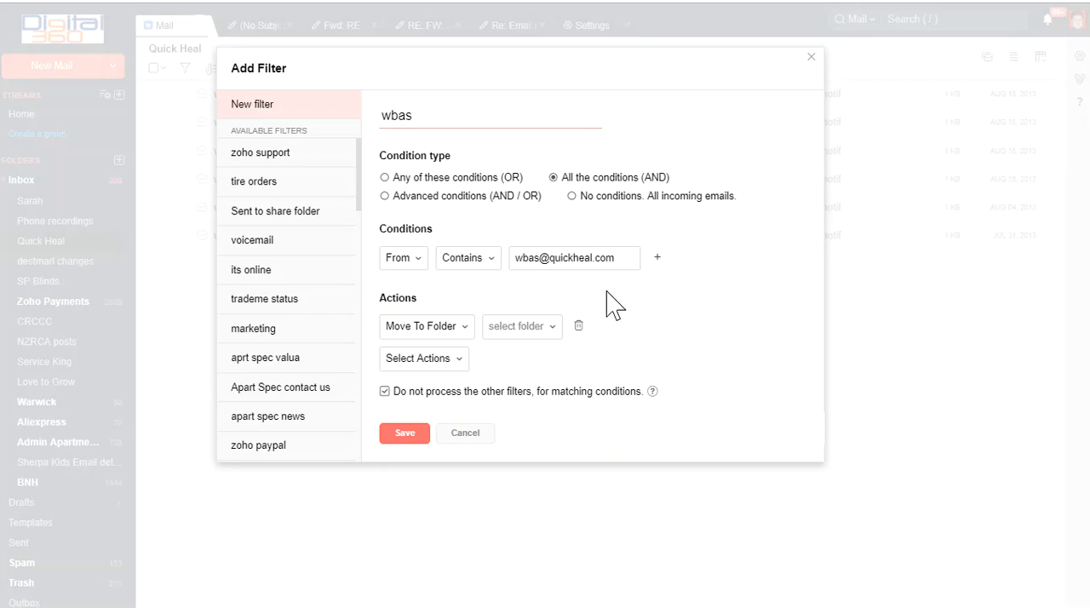
mouse_move(635, 328)
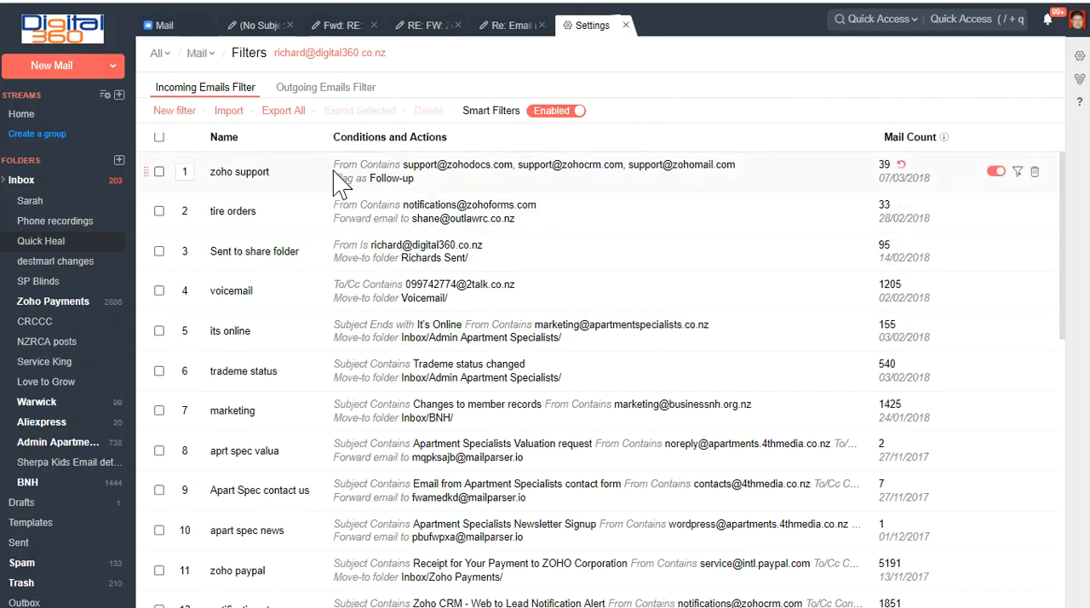
mouse_move(404, 570)
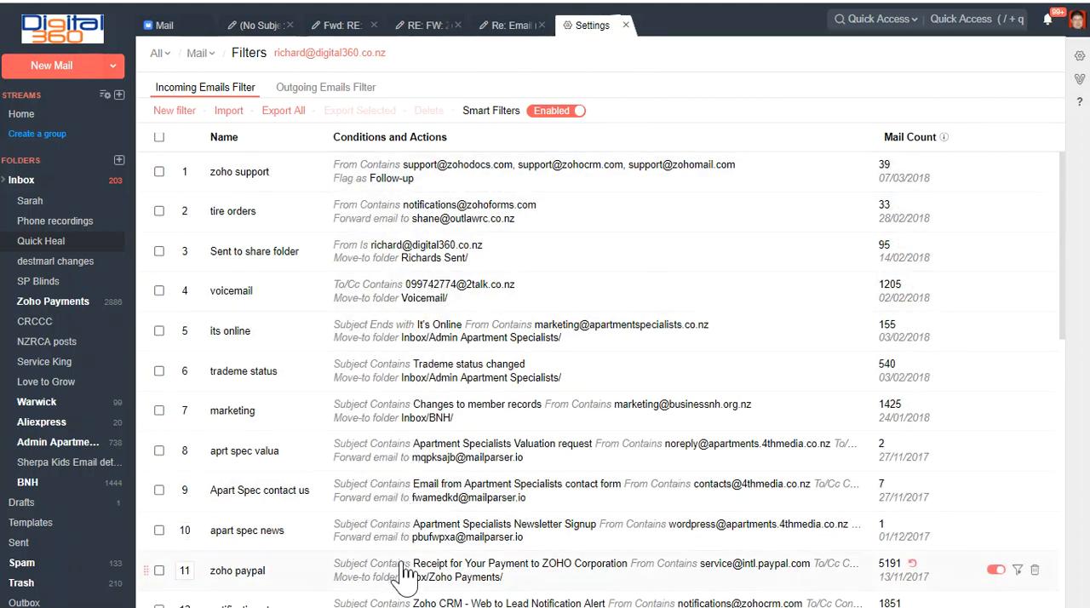
mouse_move(447, 196)
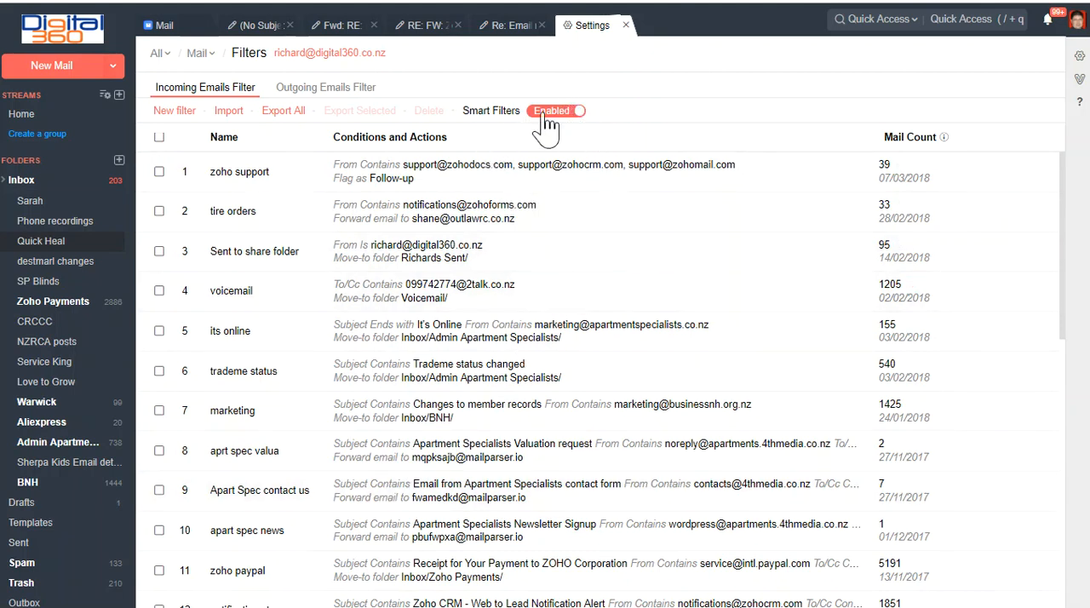
mouse_move(509, 132)
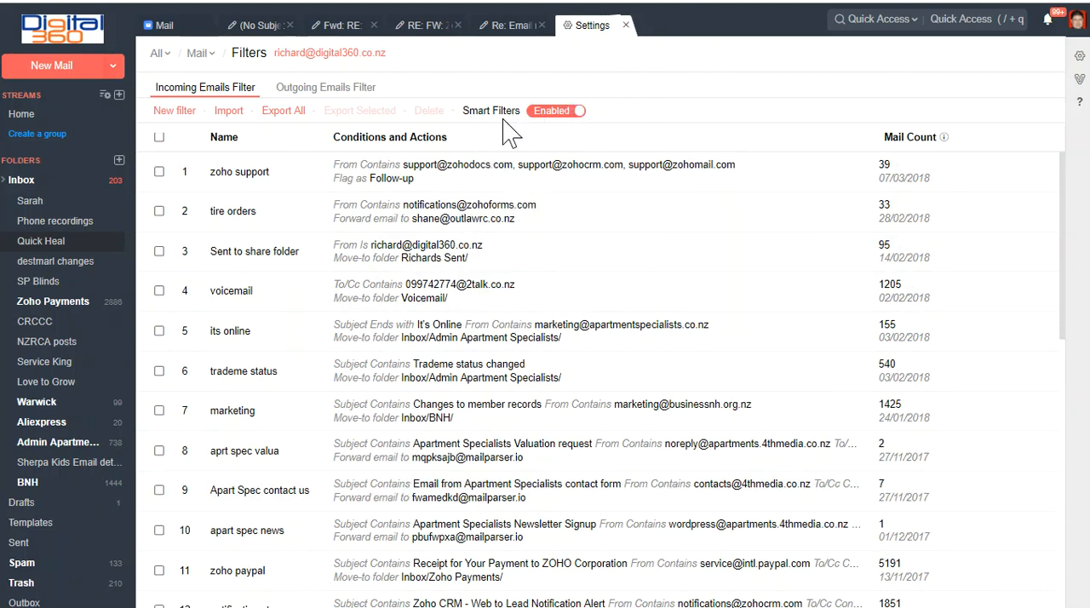
scroll(down, 3)
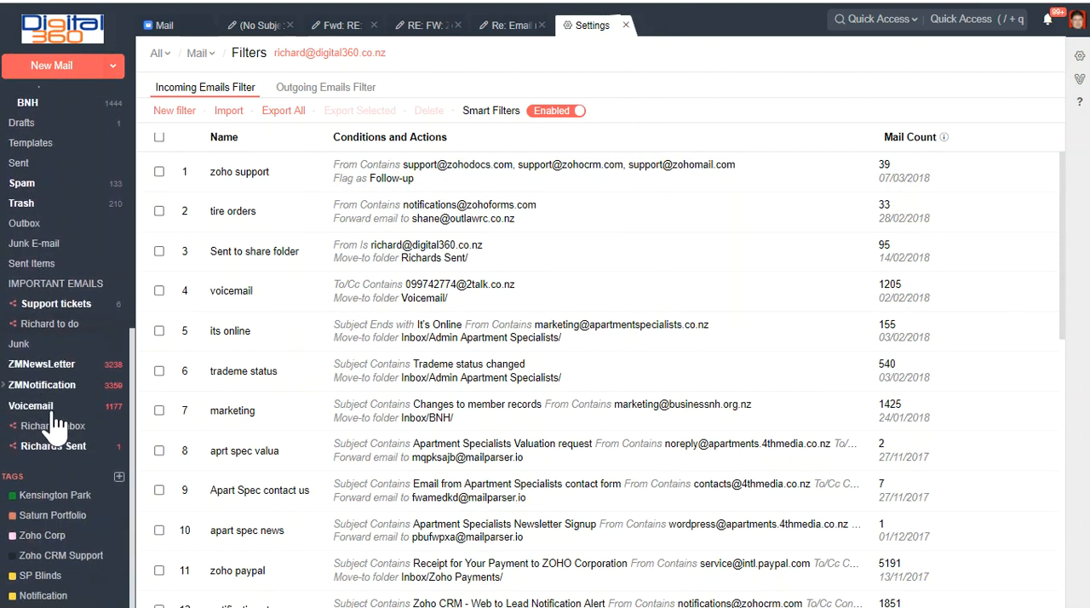
mouse_move(41, 363)
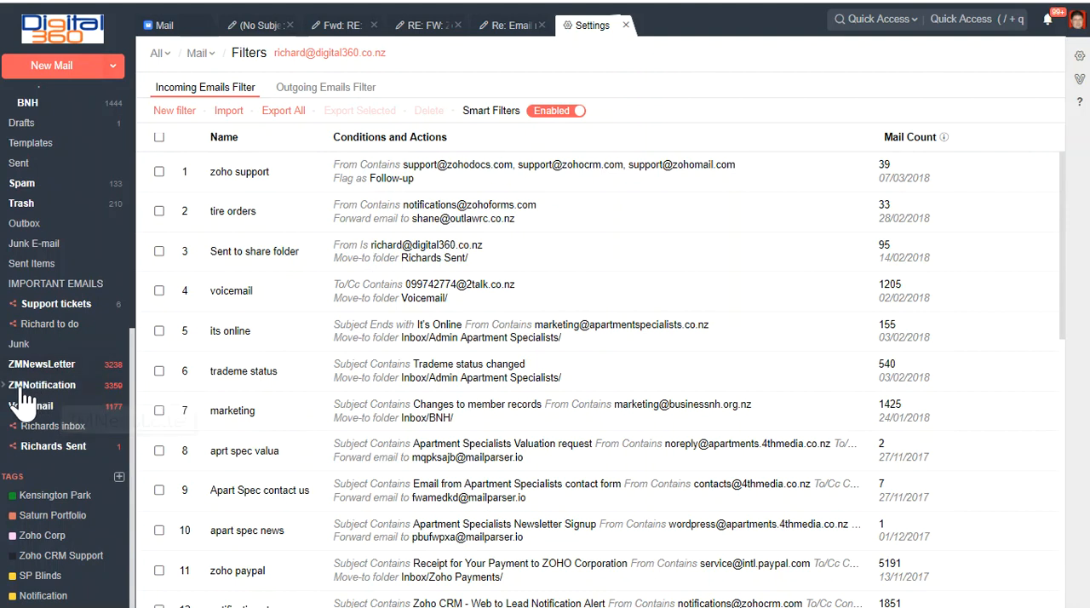
mouse_move(31, 405)
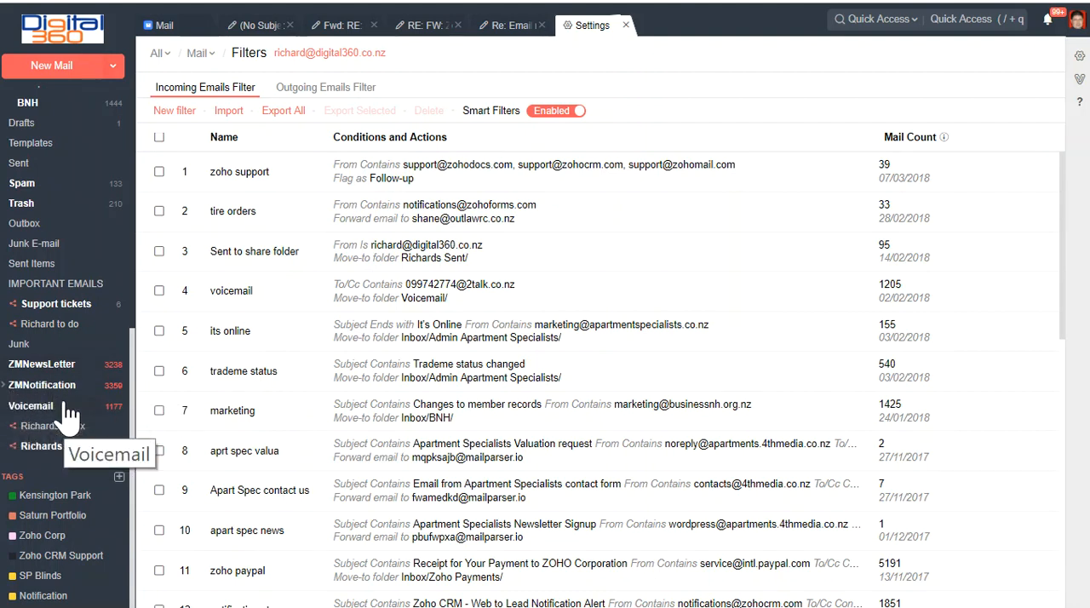
mouse_move(477, 291)
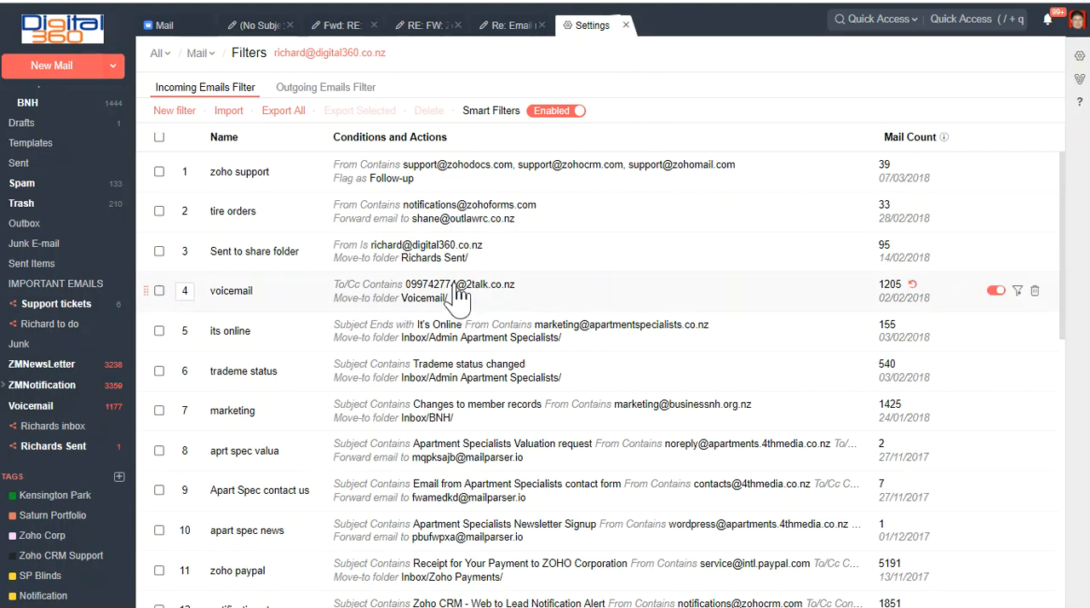
mouse_move(153, 412)
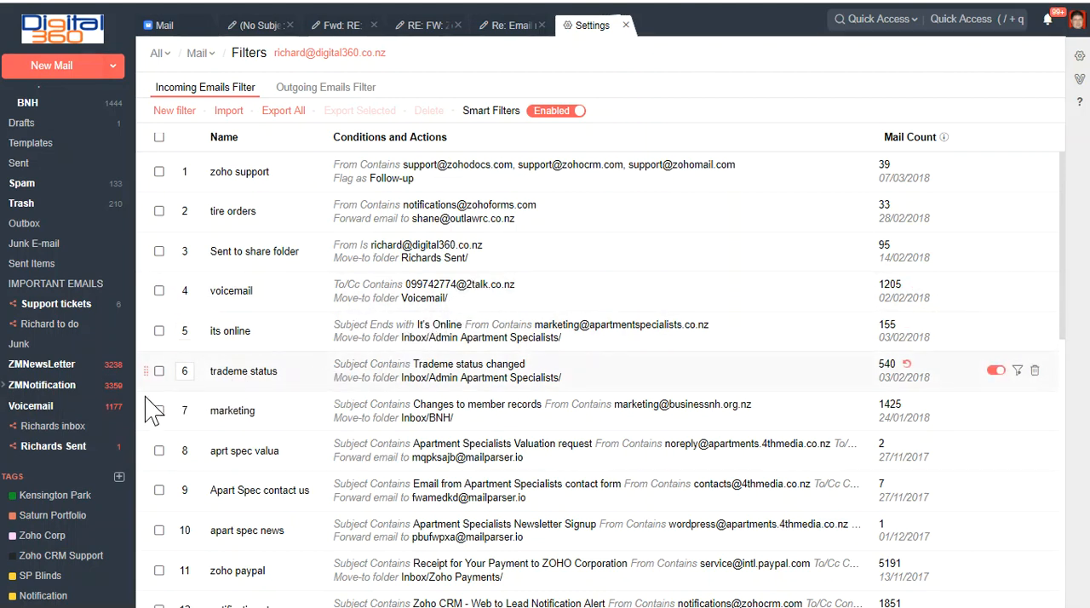
mouse_move(119, 404)
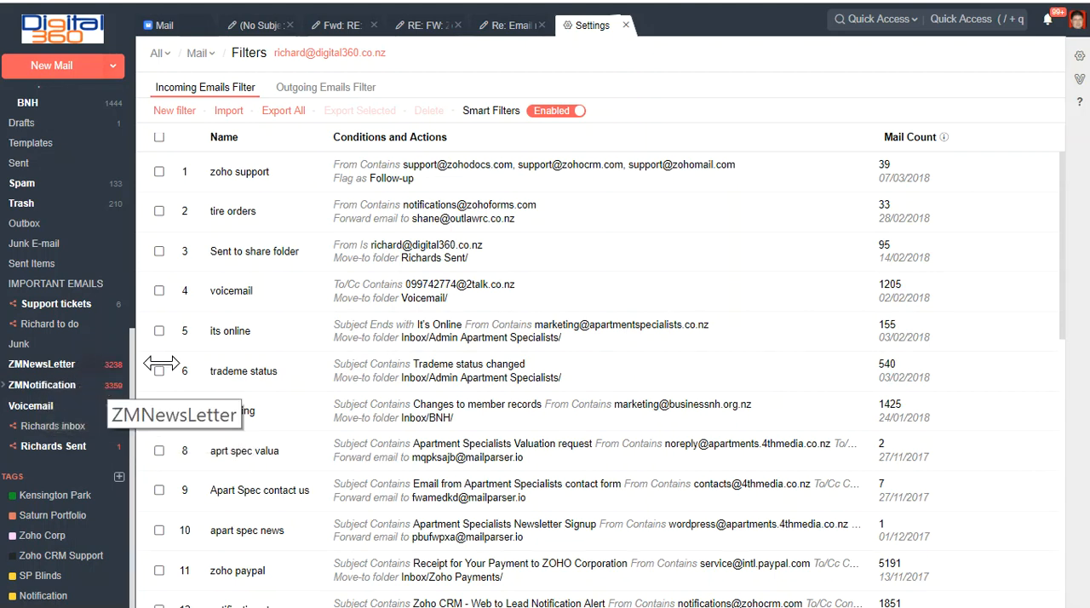
mouse_move(520, 344)
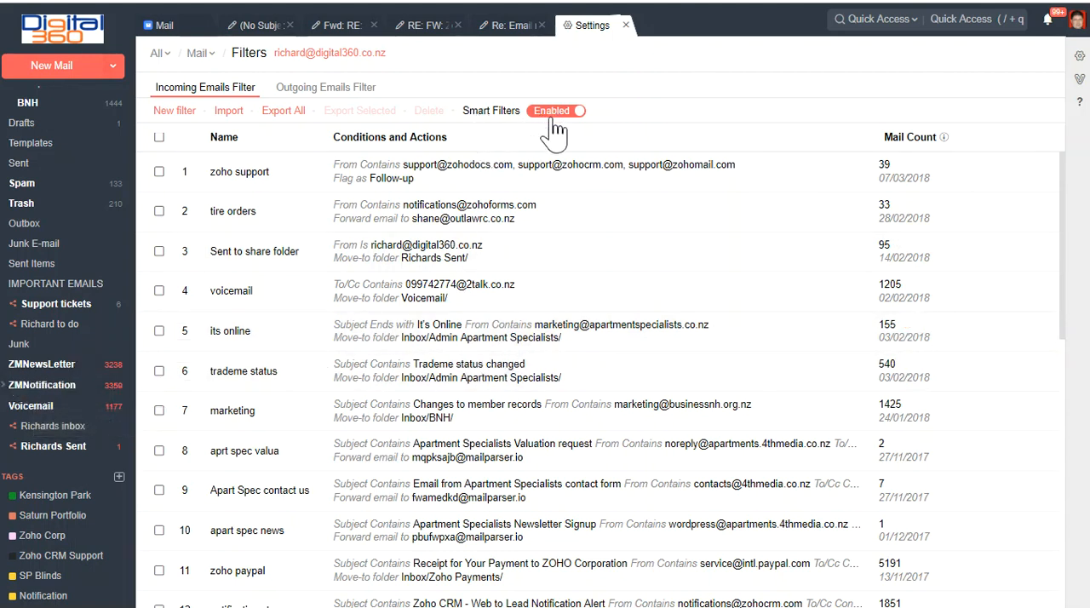
mouse_move(41, 364)
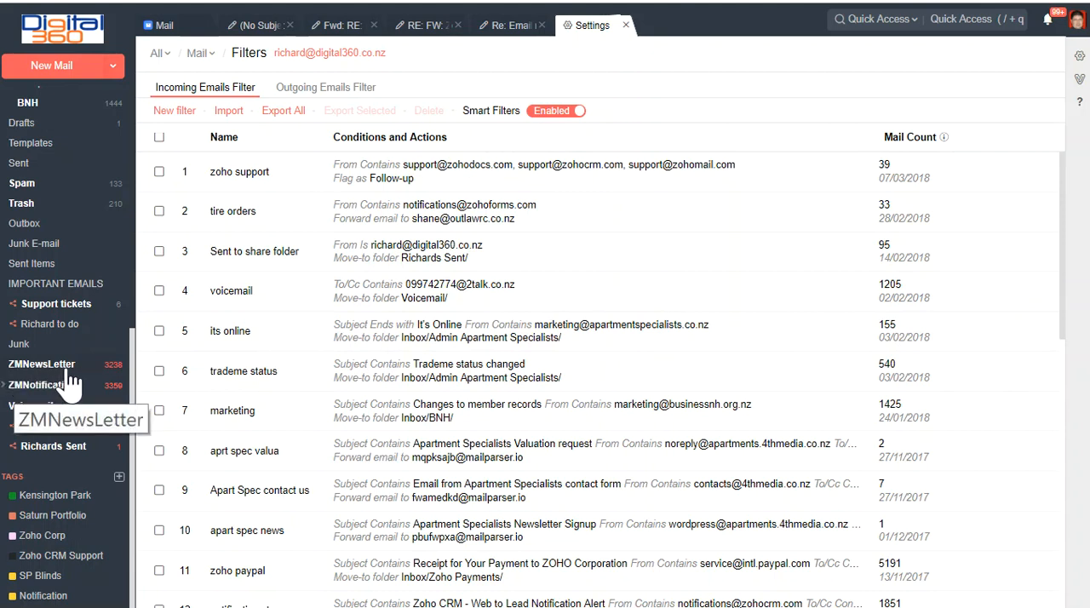
mouse_move(554, 123)
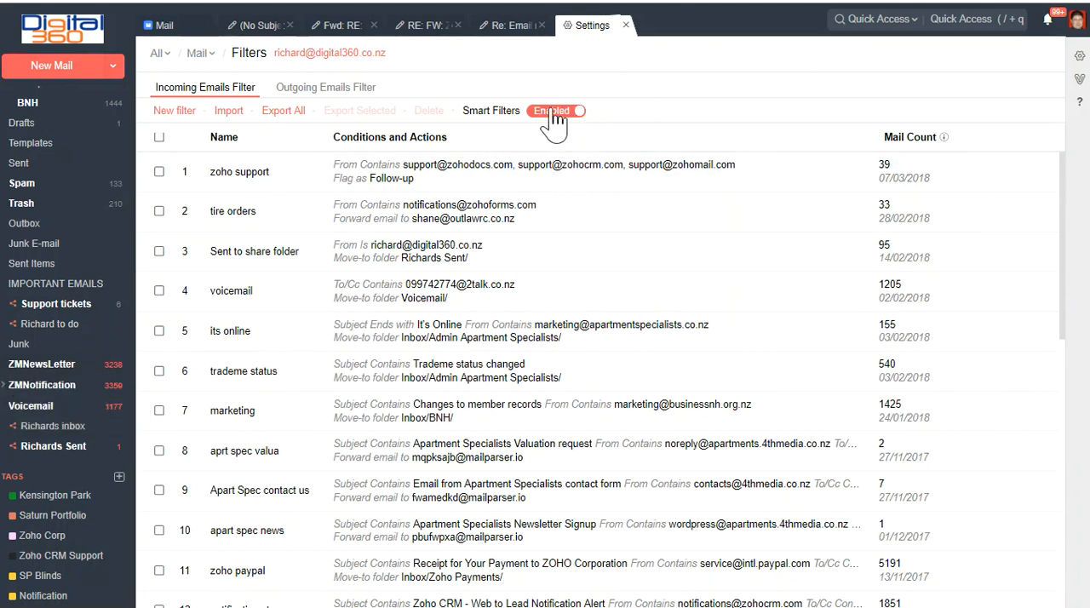
mouse_move(596, 119)
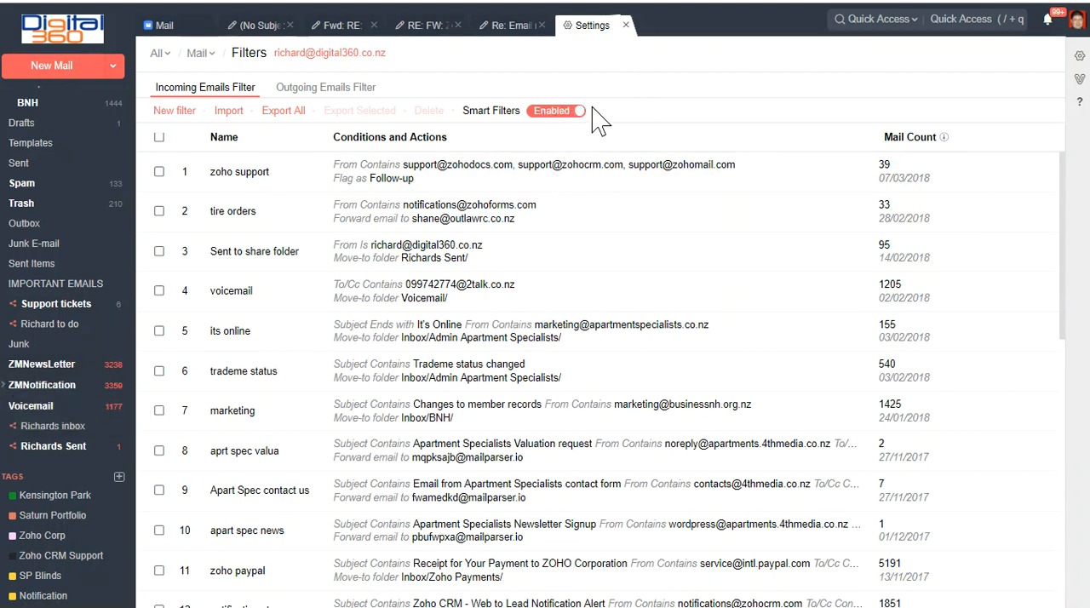
mouse_move(42, 385)
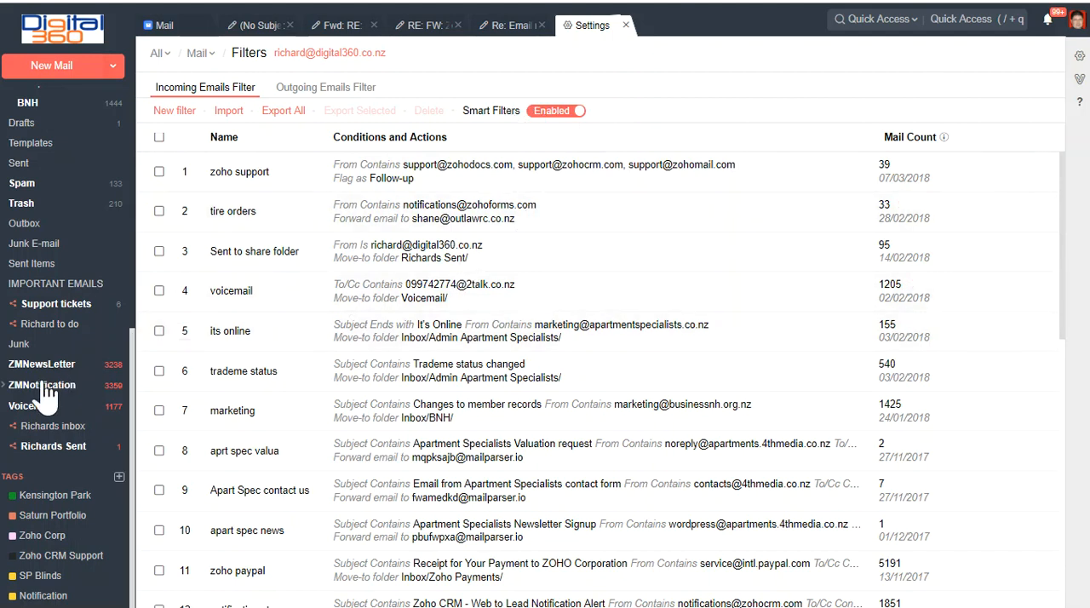
mouse_move(417, 331)
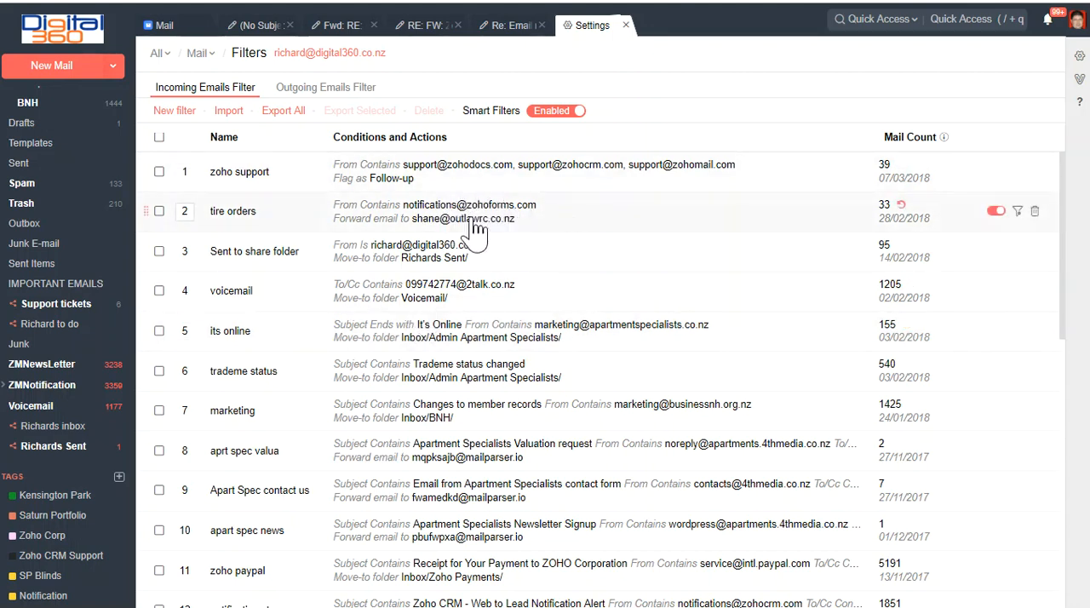
mouse_move(409, 255)
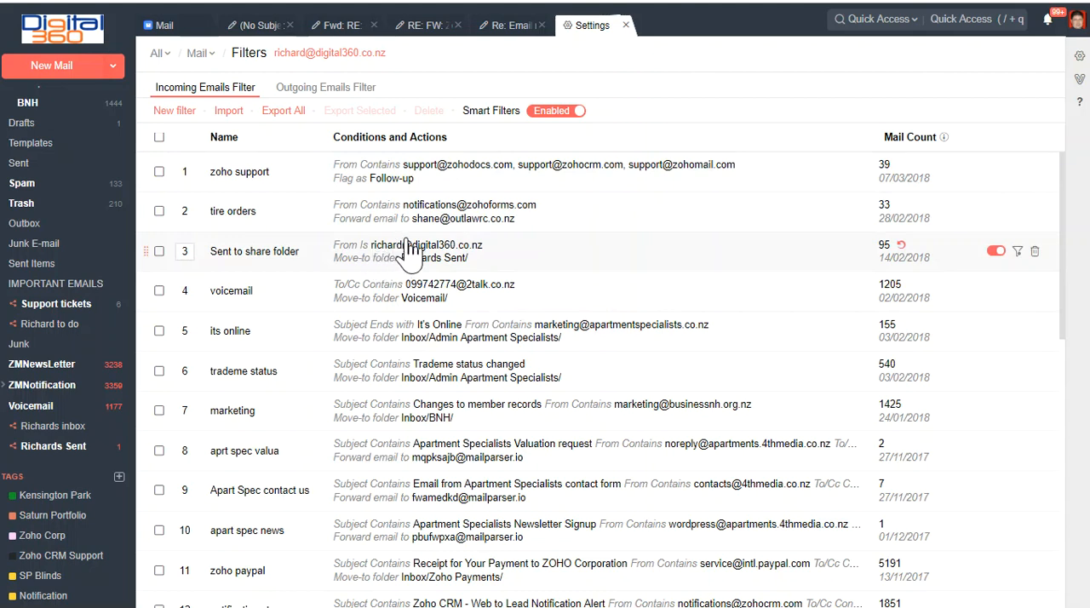
mouse_move(488, 255)
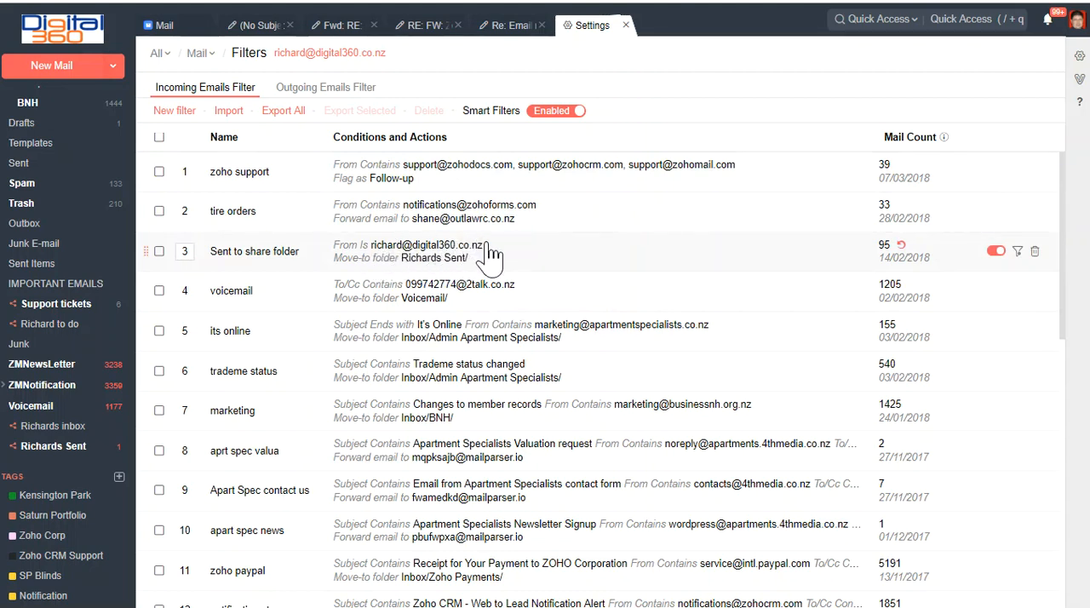
mouse_move(617, 170)
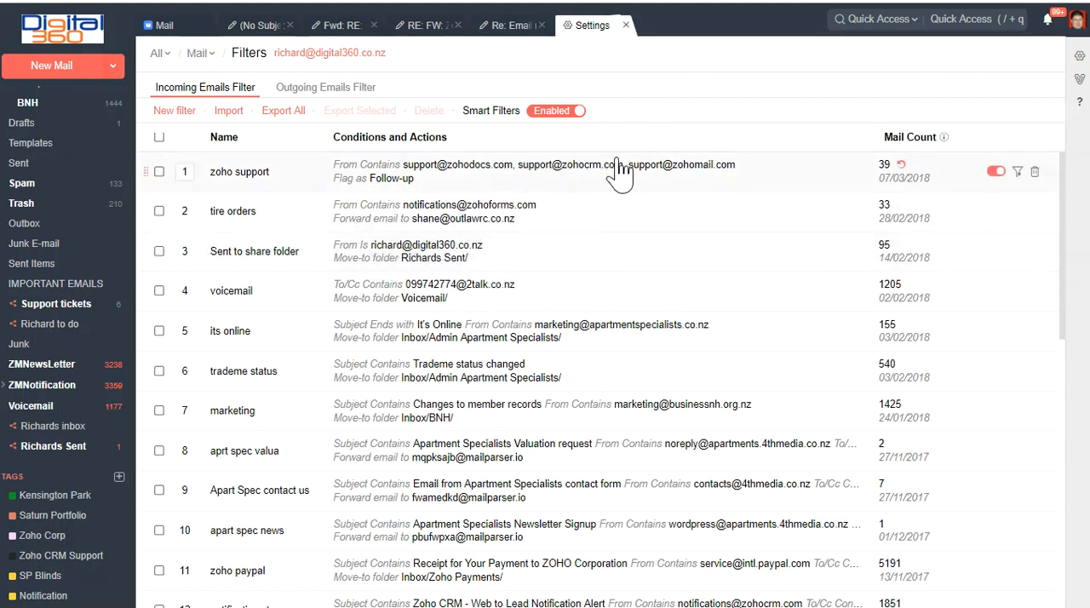
mouse_move(501, 243)
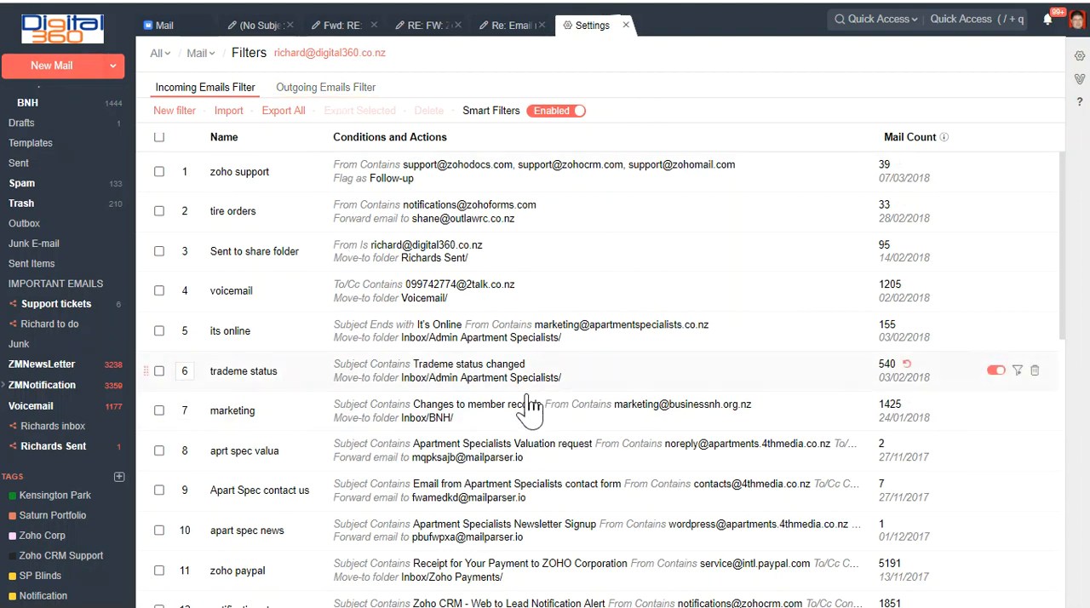
mouse_move(553, 491)
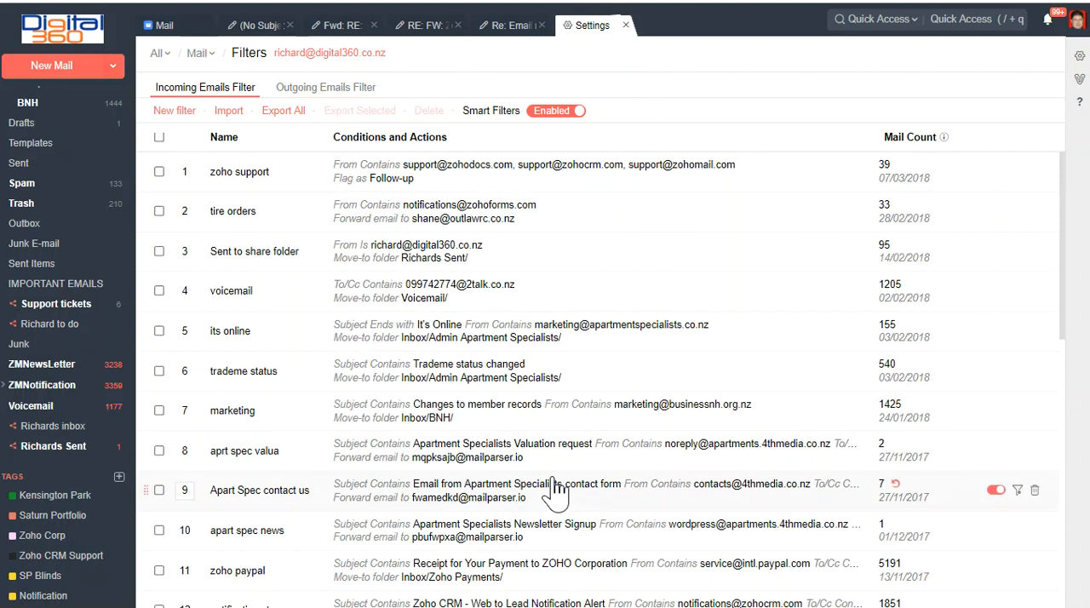
mouse_move(158, 185)
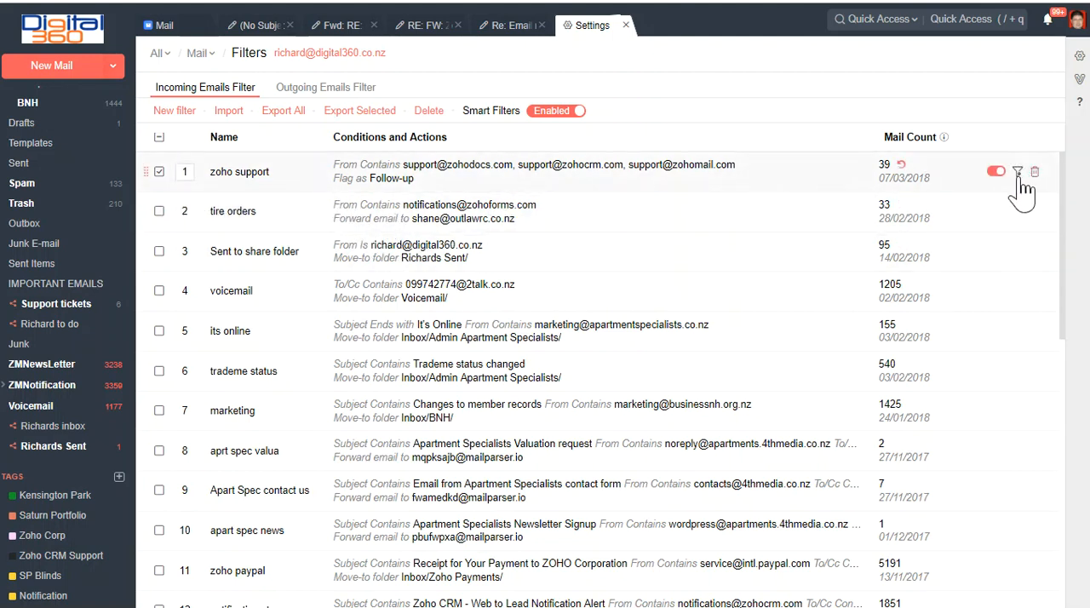
mouse_move(1017, 172)
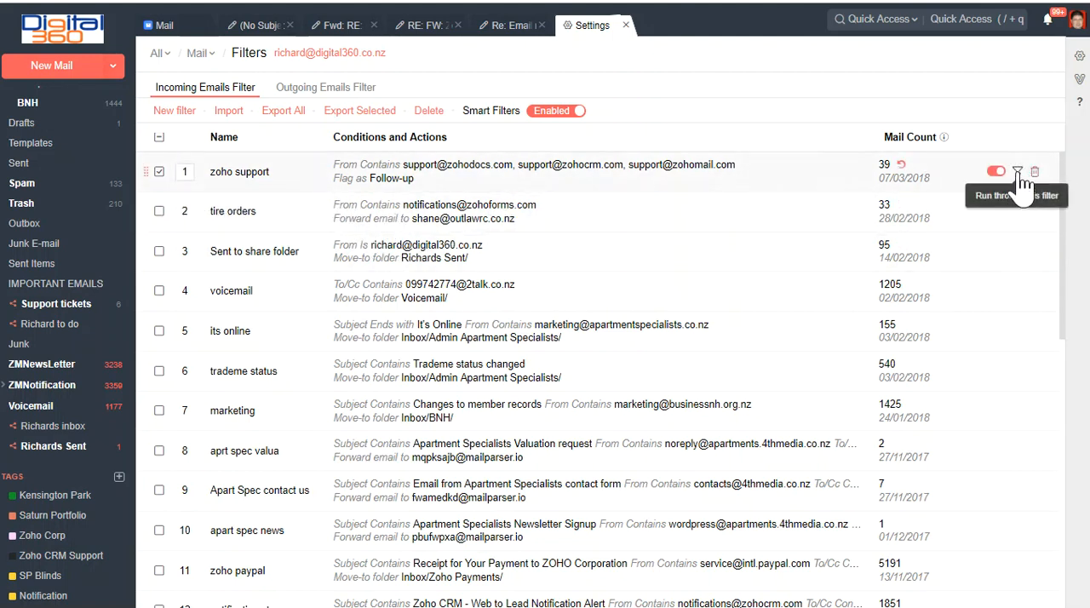
mouse_move(220, 349)
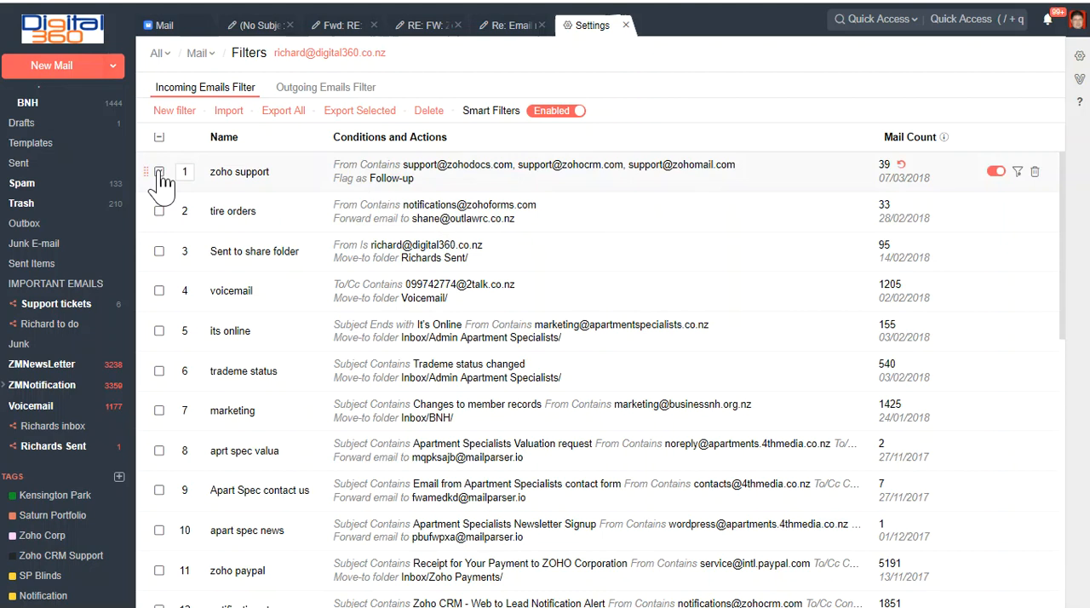
mouse_move(510, 215)
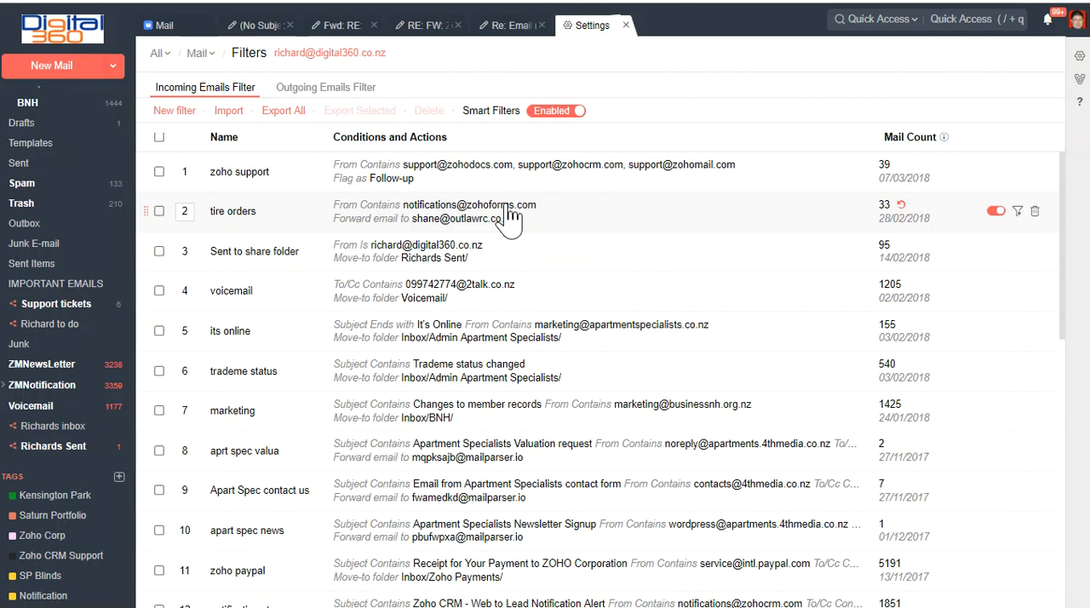
mouse_move(515, 208)
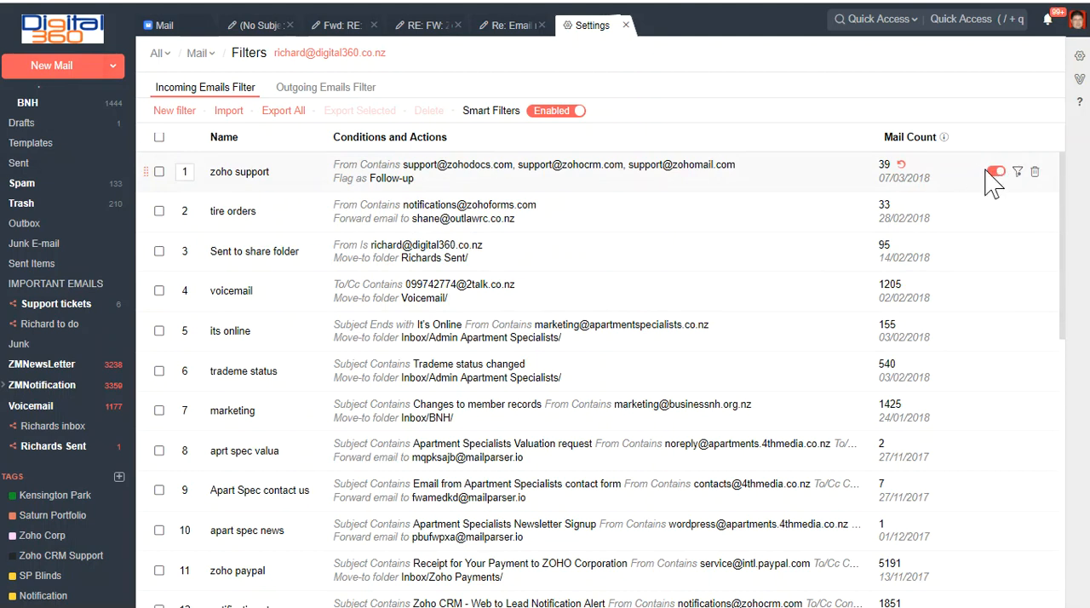
mouse_move(226, 349)
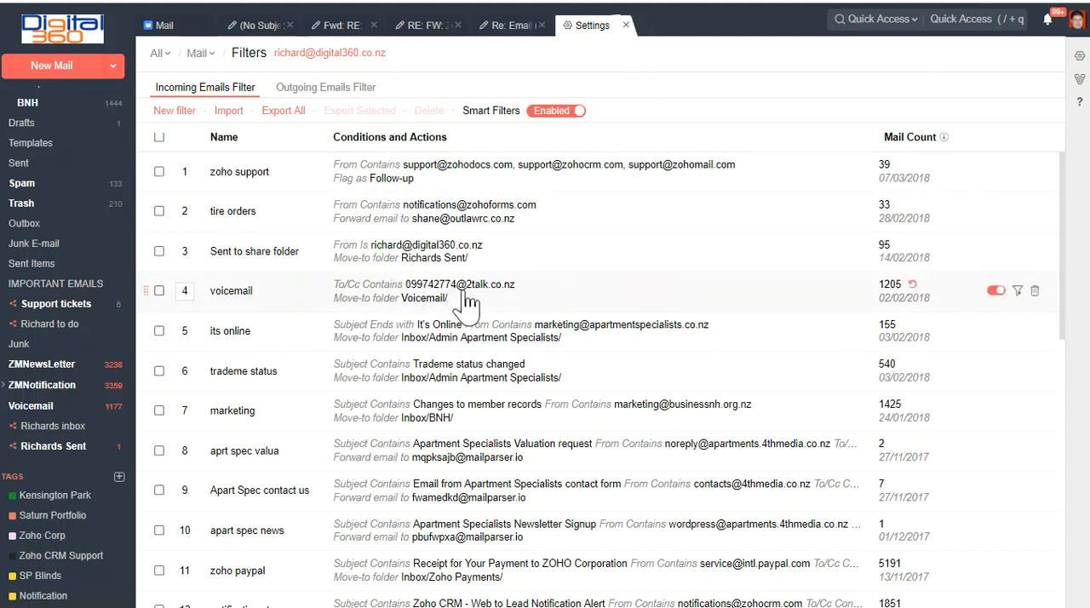
mouse_move(447, 330)
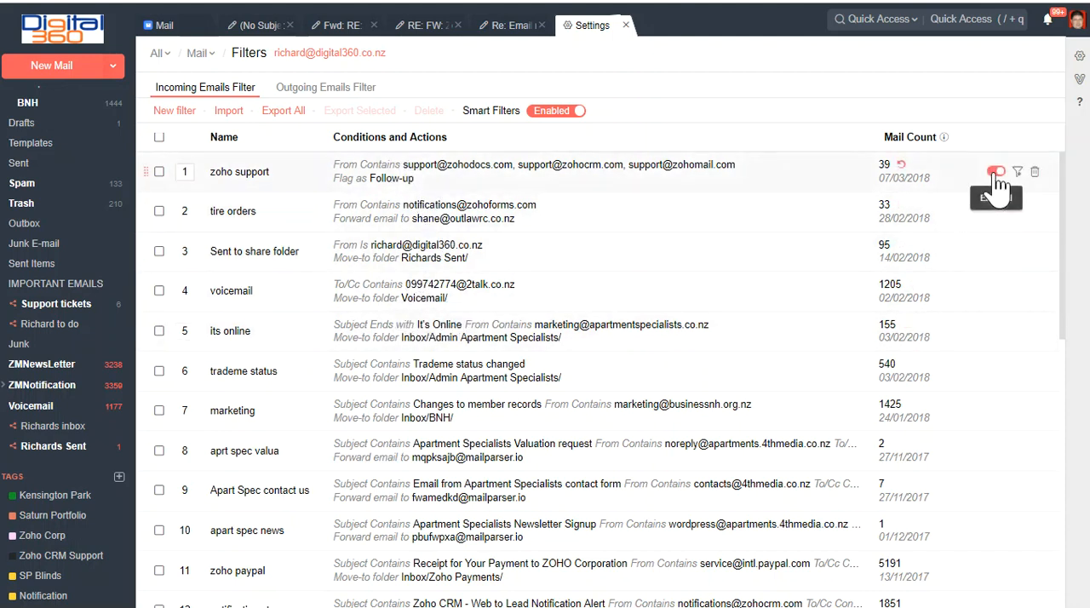
mouse_move(1036, 175)
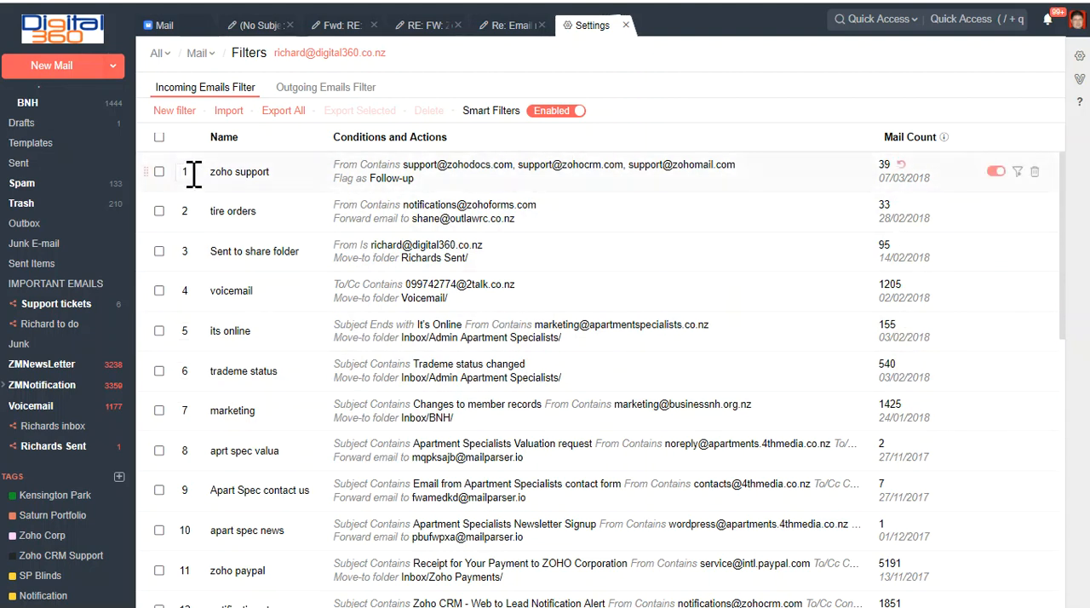
mouse_move(539, 388)
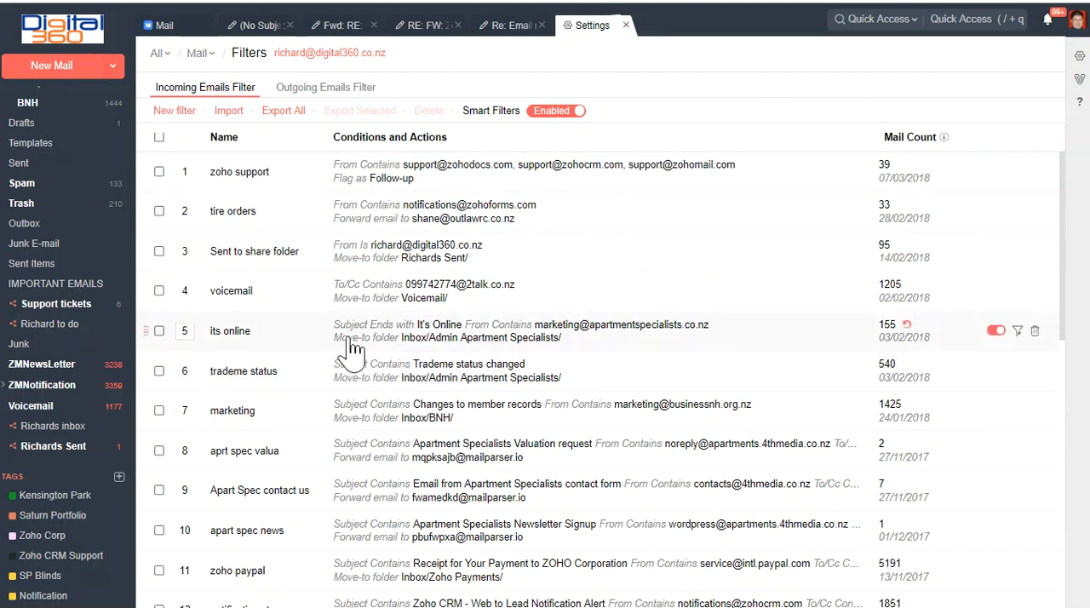
mouse_move(703, 388)
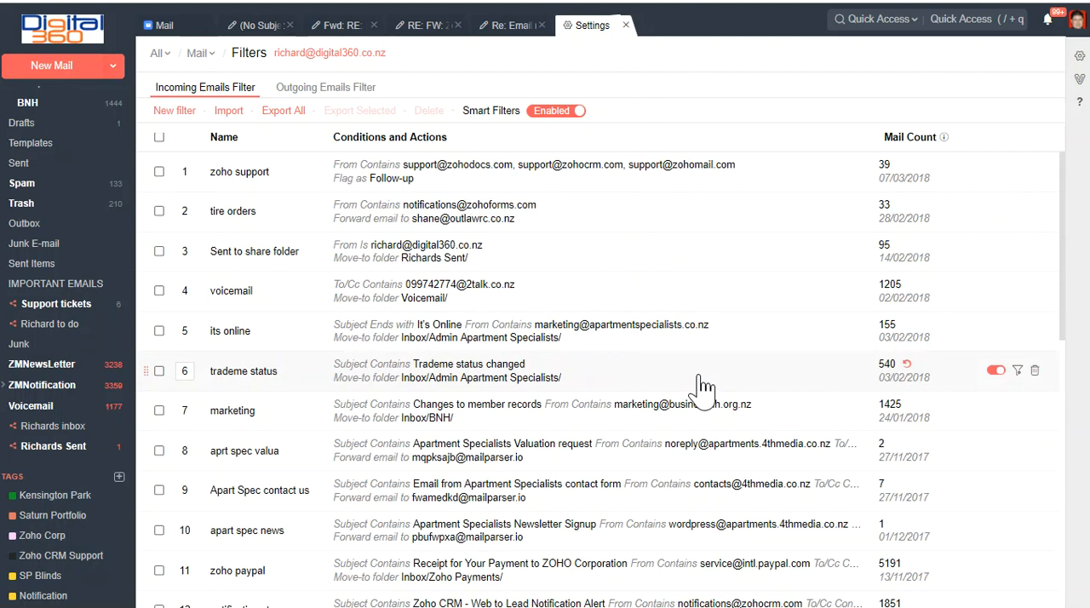